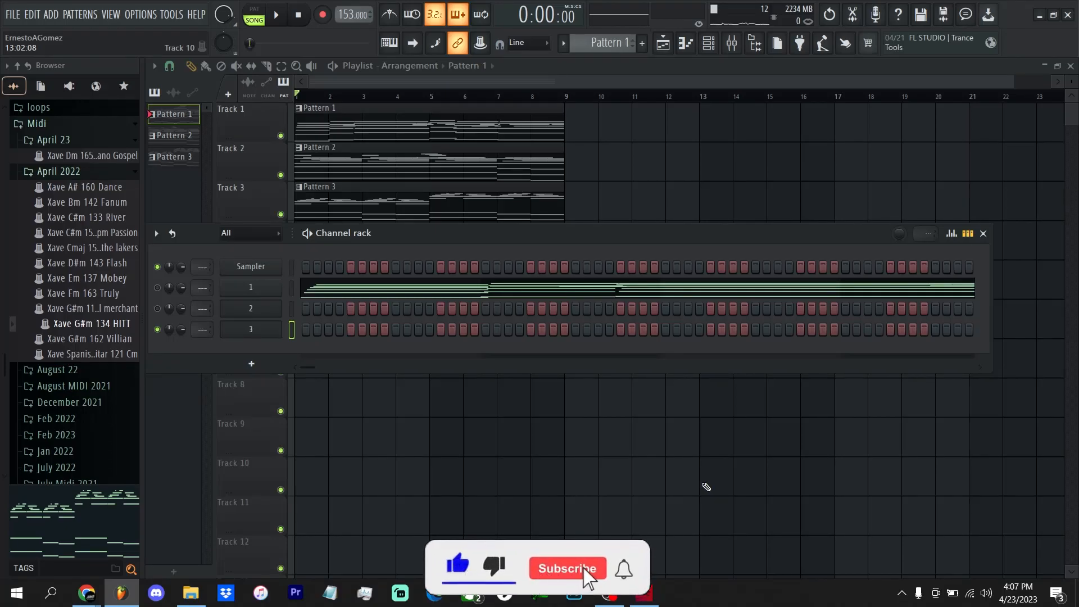
# Step: Open channel 1's Analog Lab V and browse presets by Types and Instruments
pyautogui.click(567, 568)
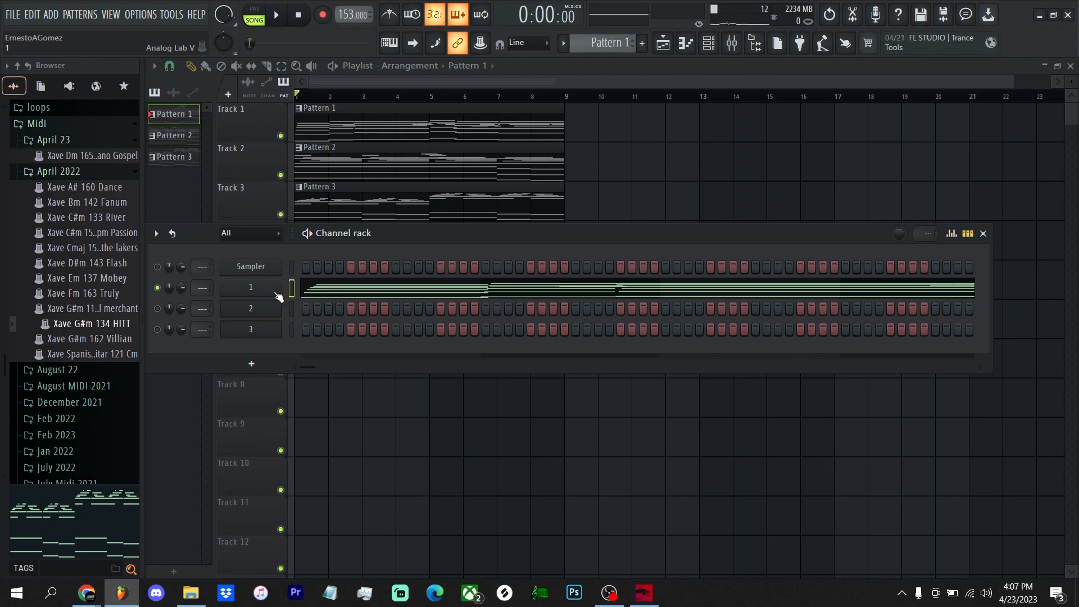
pyautogui.moveTo(254, 296)
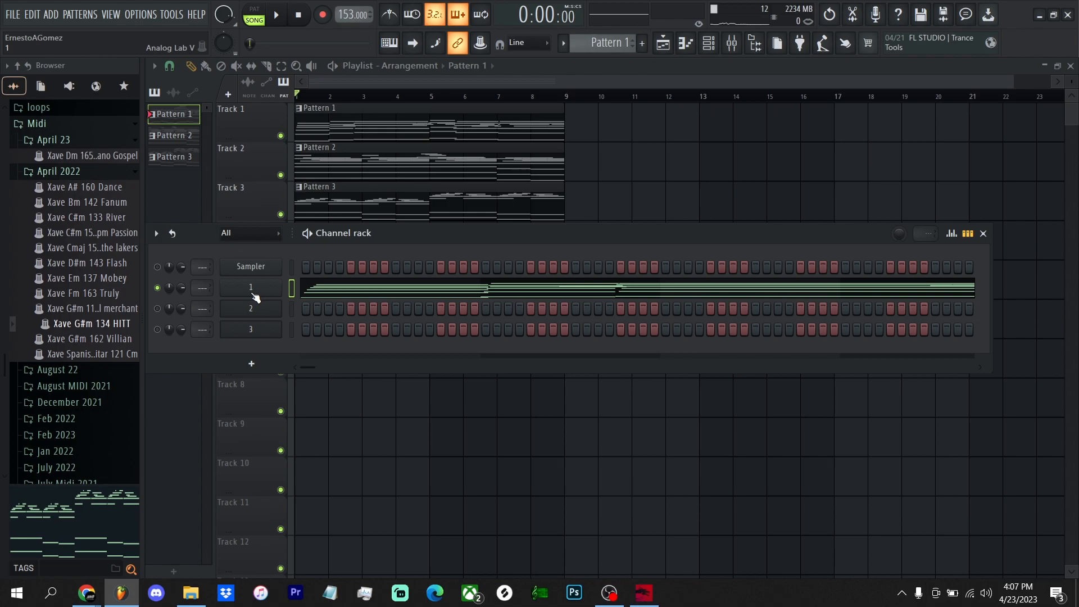
pyautogui.click(251, 287)
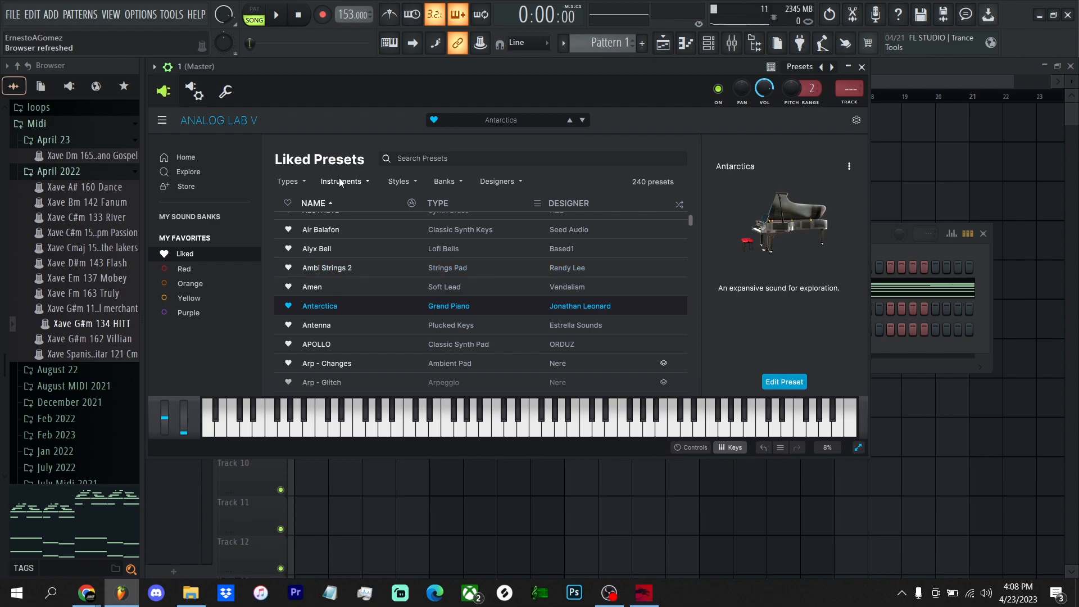
pyautogui.moveTo(333, 181)
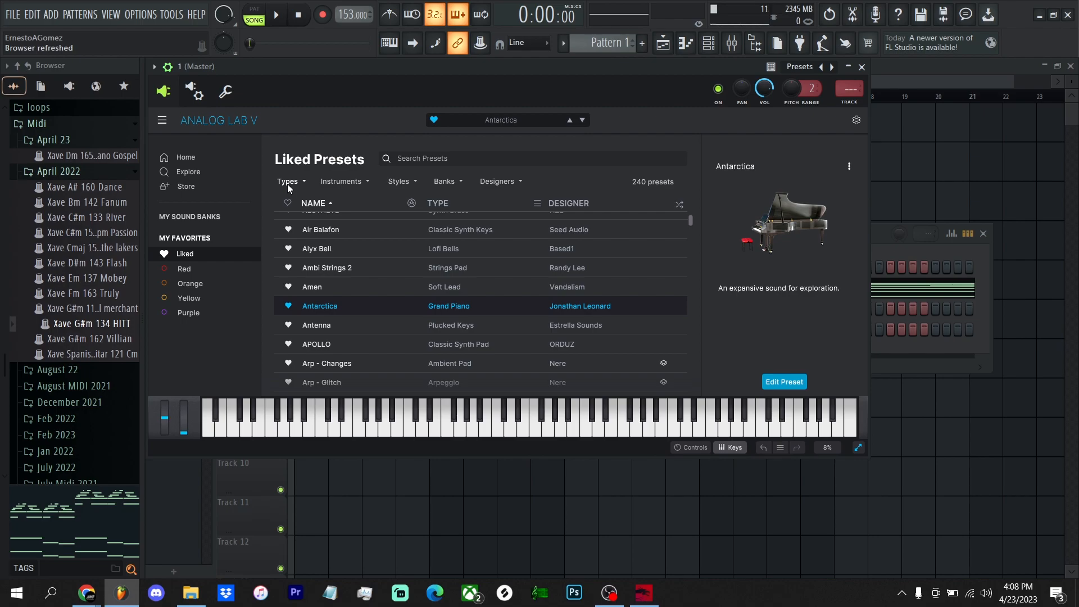
pyautogui.click(287, 181)
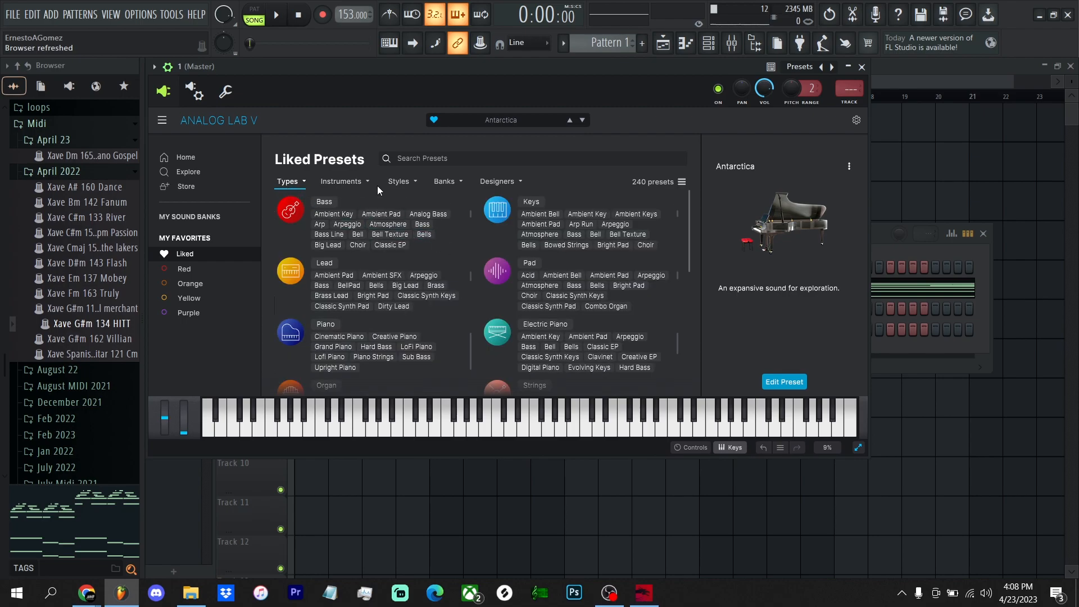
pyautogui.click(341, 181)
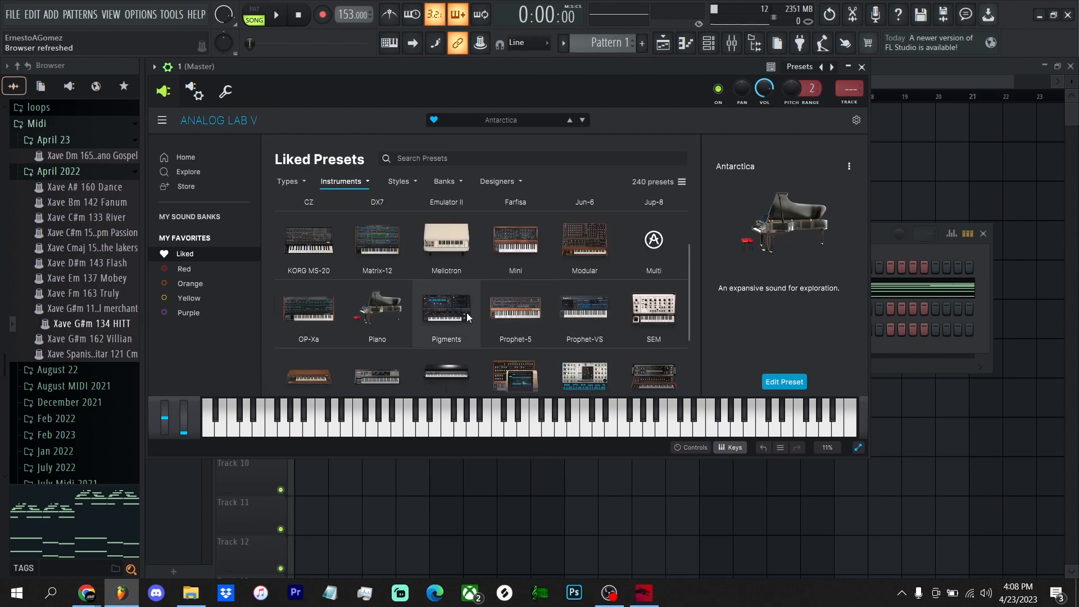
pyautogui.scroll(-3)
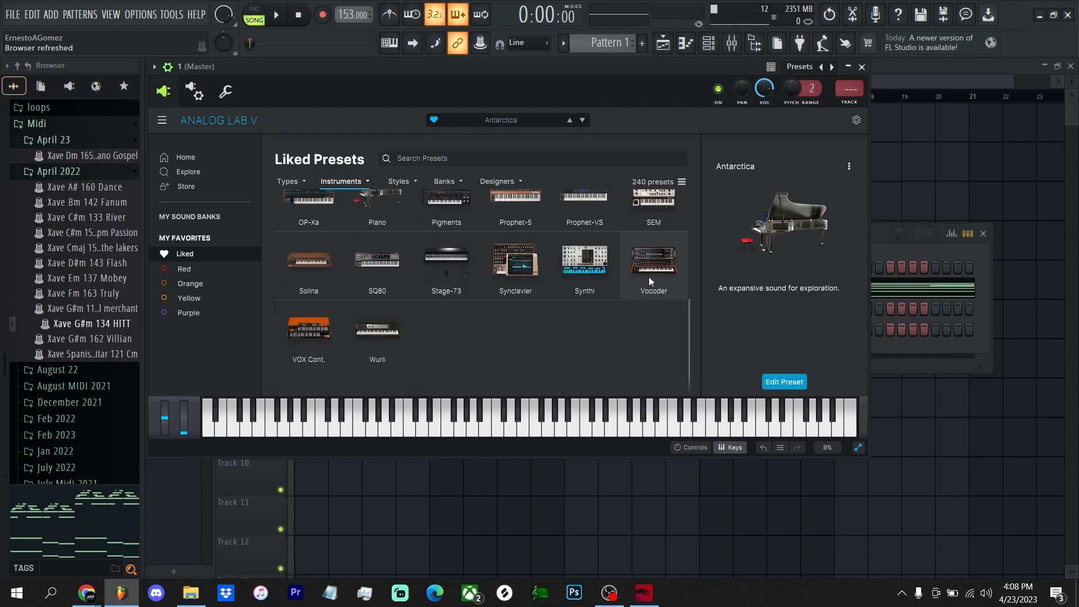
pyautogui.click(188, 171)
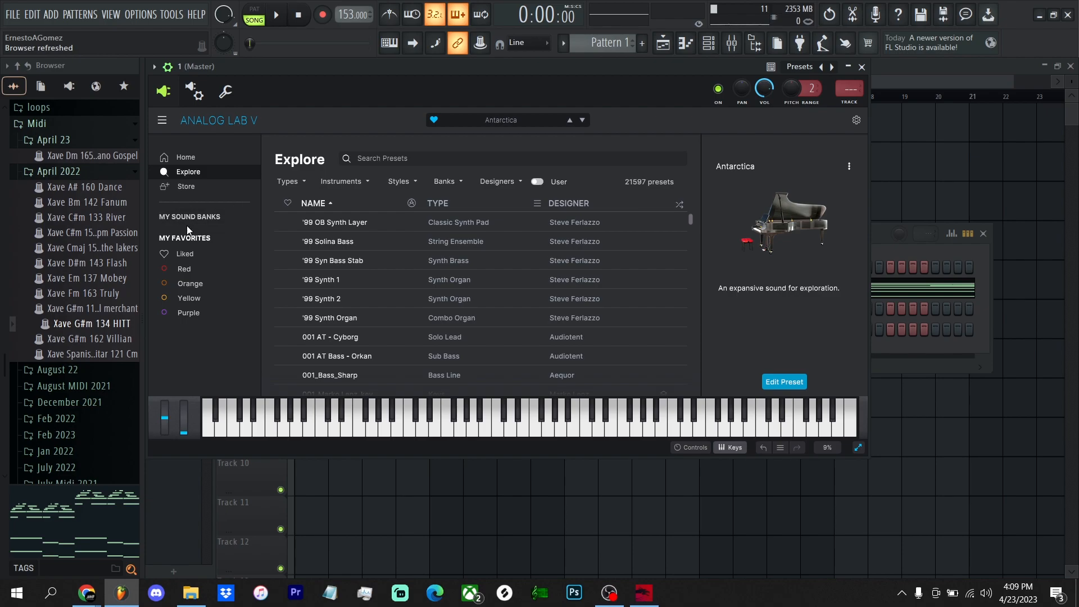
# Step: Scroll through My Sound Banks in Analog Lab V
pyautogui.click(189, 217)
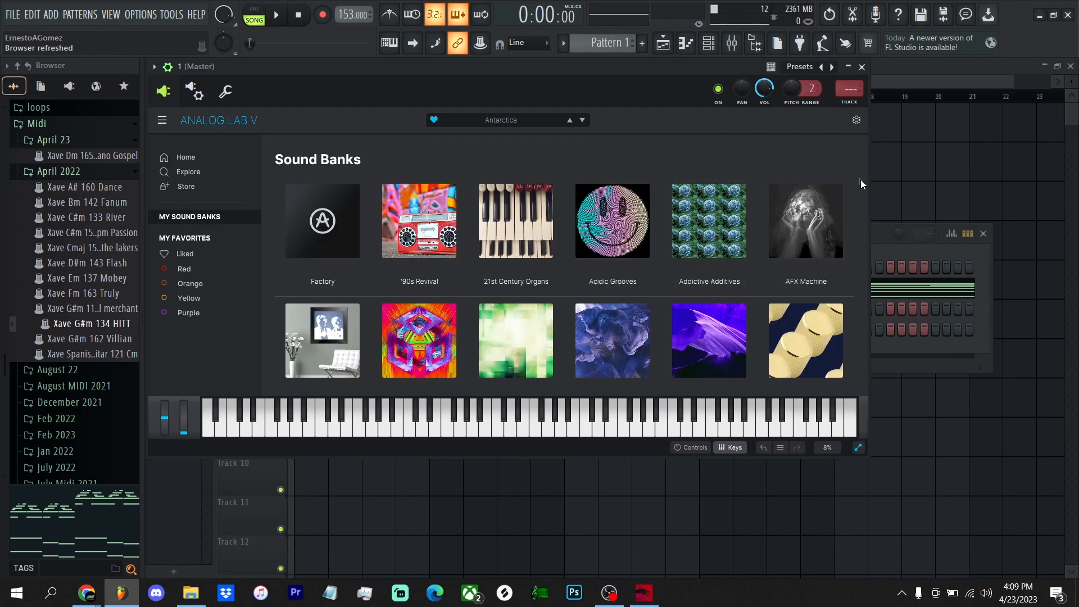
pyautogui.scroll(-3)
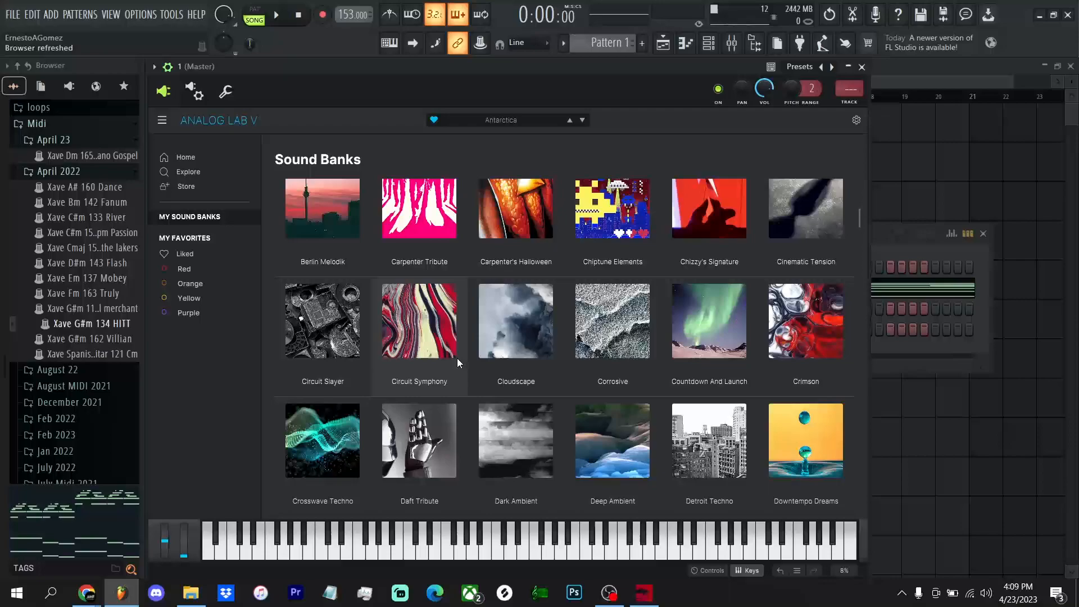
pyautogui.scroll(-3)
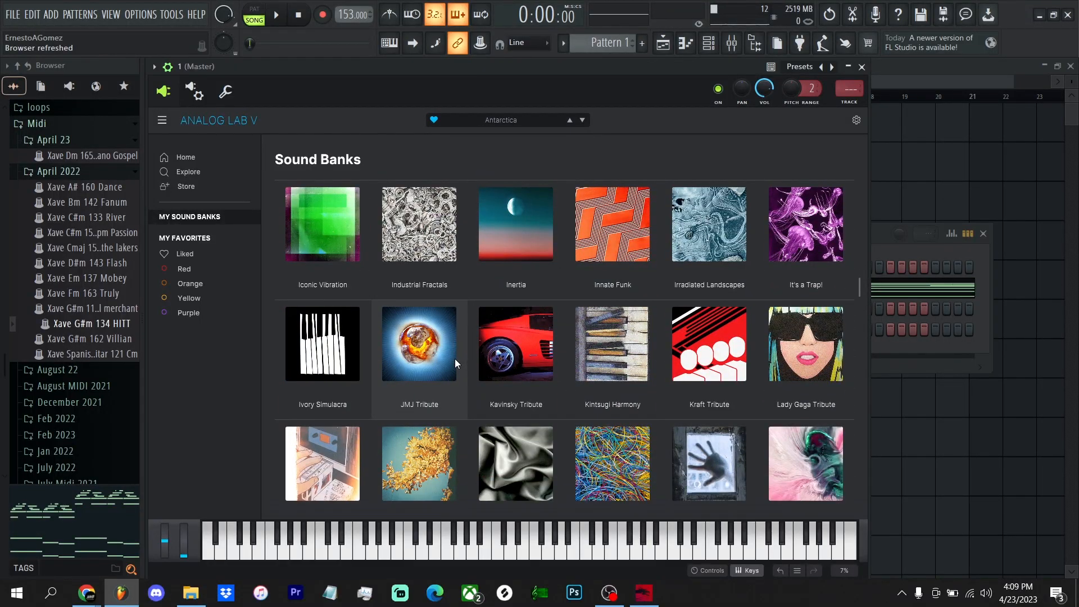
pyautogui.click(185, 254)
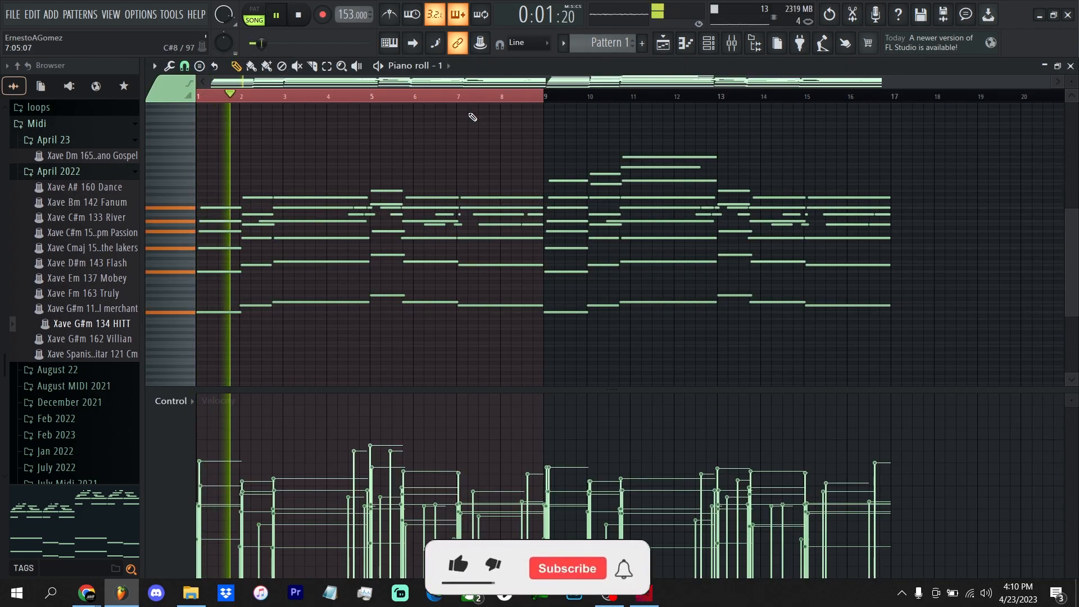
# Step: Play Pattern 1's chords in the piano roll, then stop and move playback to bar 9
pyautogui.click(457, 568)
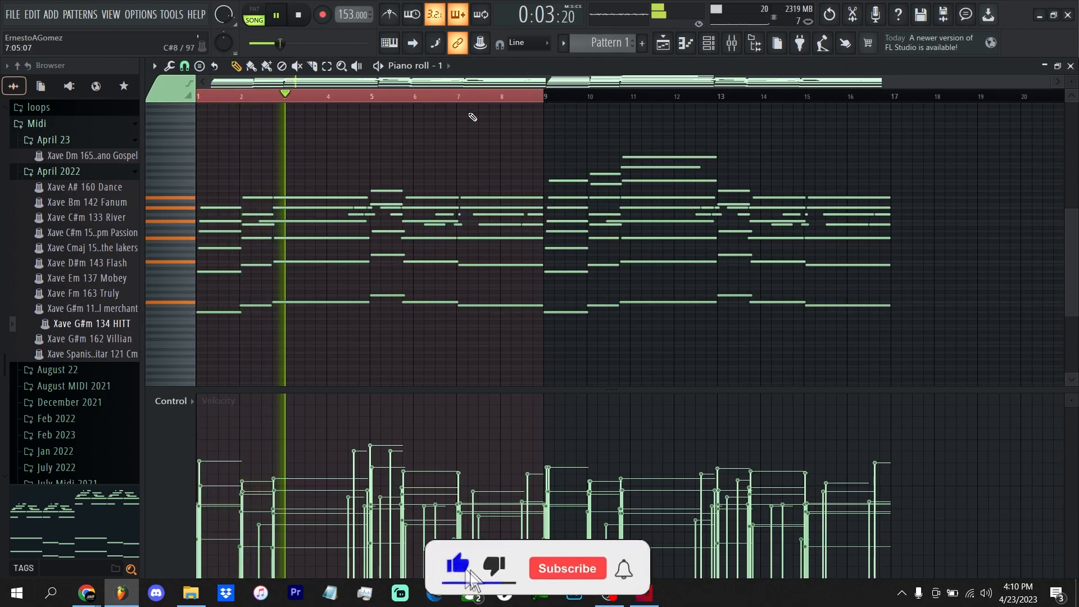
pyautogui.click(567, 568)
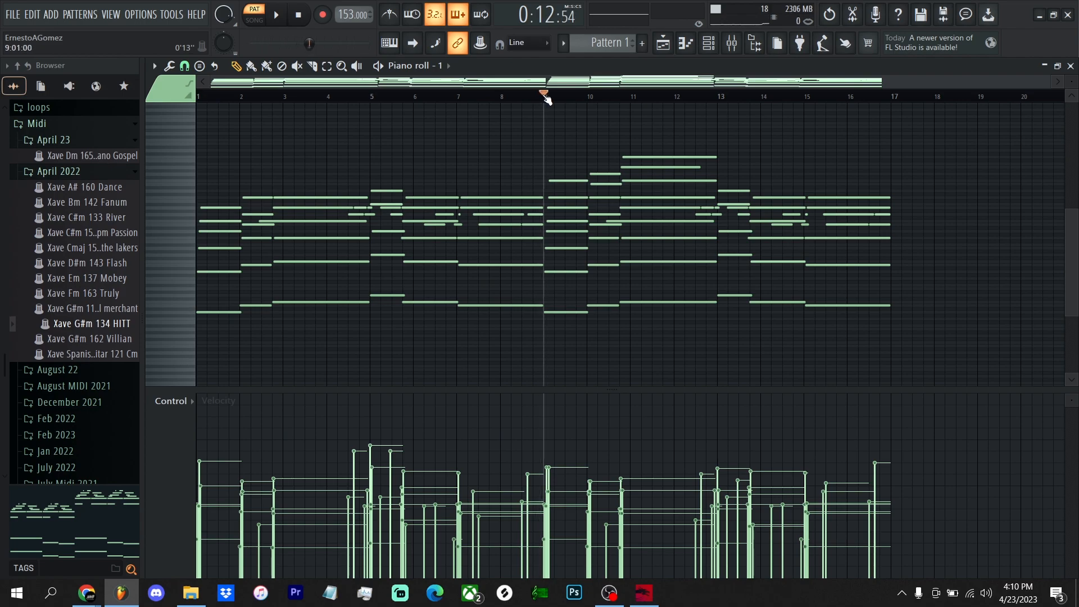
pyautogui.click(276, 15)
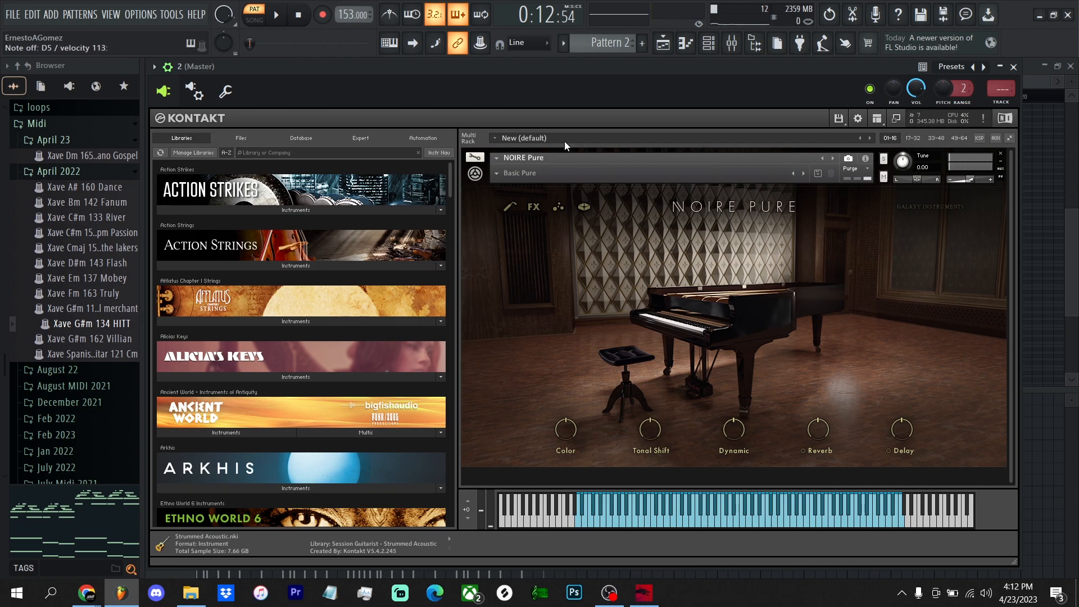
# Step: Scroll through the Libraries list in channel 2's Kontakt with Noire Pure loaded
pyautogui.scroll(-3)
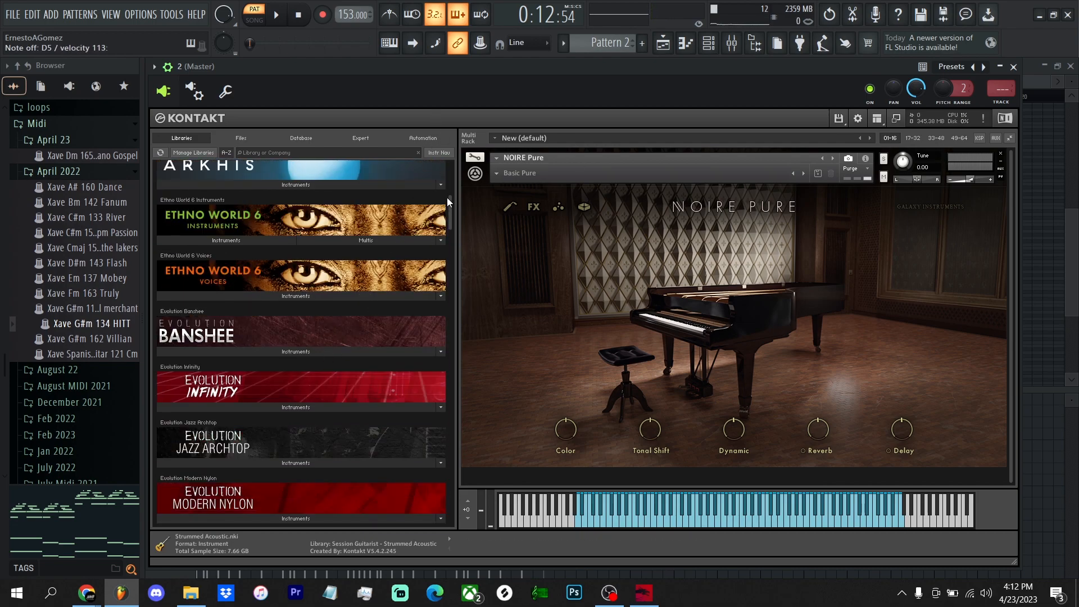
pyautogui.scroll(-3)
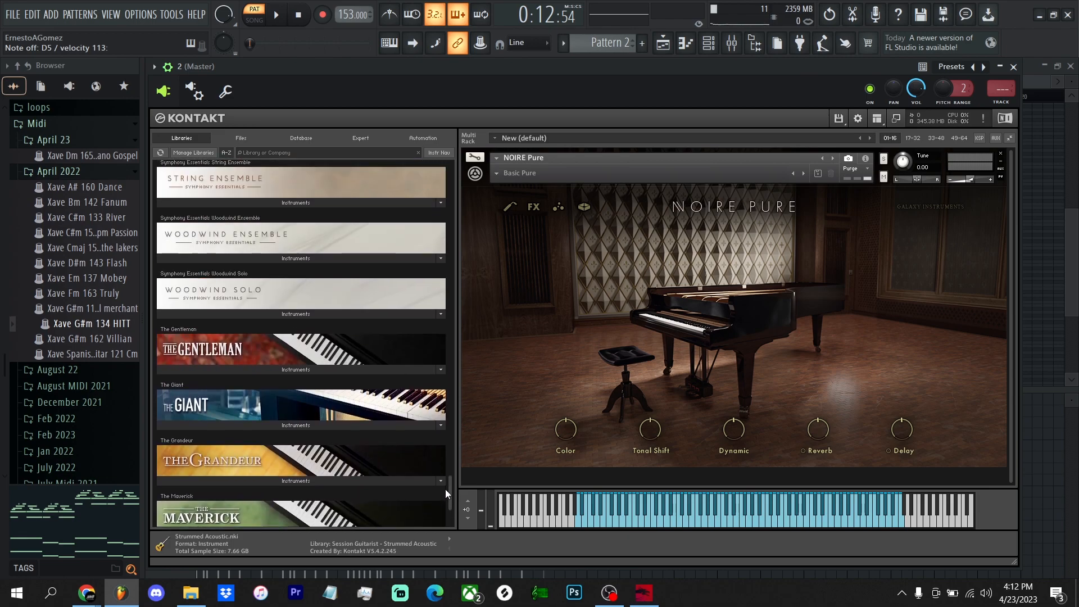
pyautogui.scroll(-3)
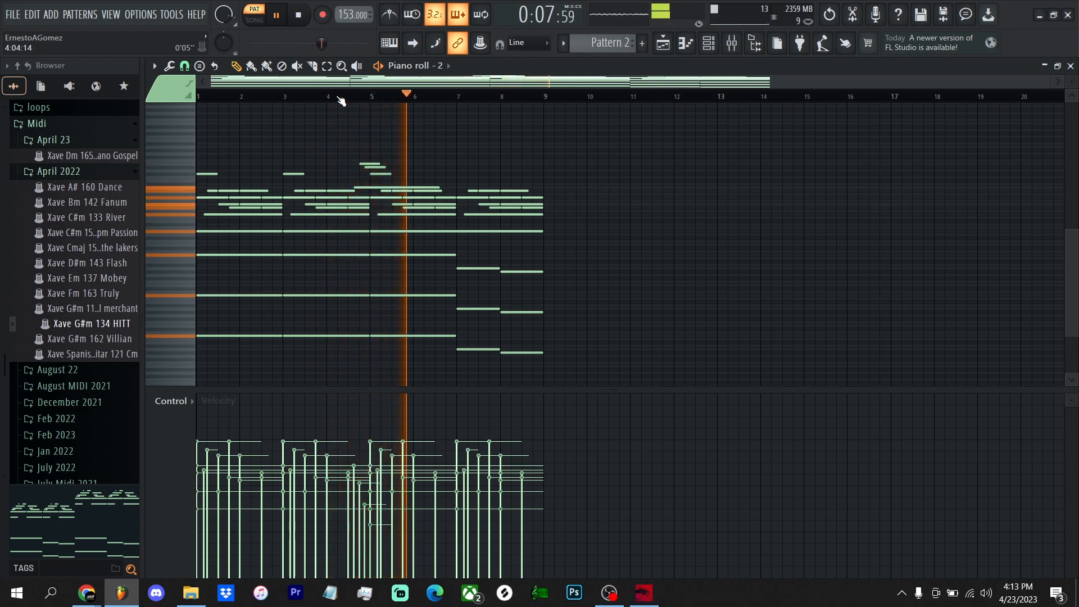
# Step: Play Pattern 2's piano part and change the tempo from 153 to 159 BPM
pyautogui.click(86, 217)
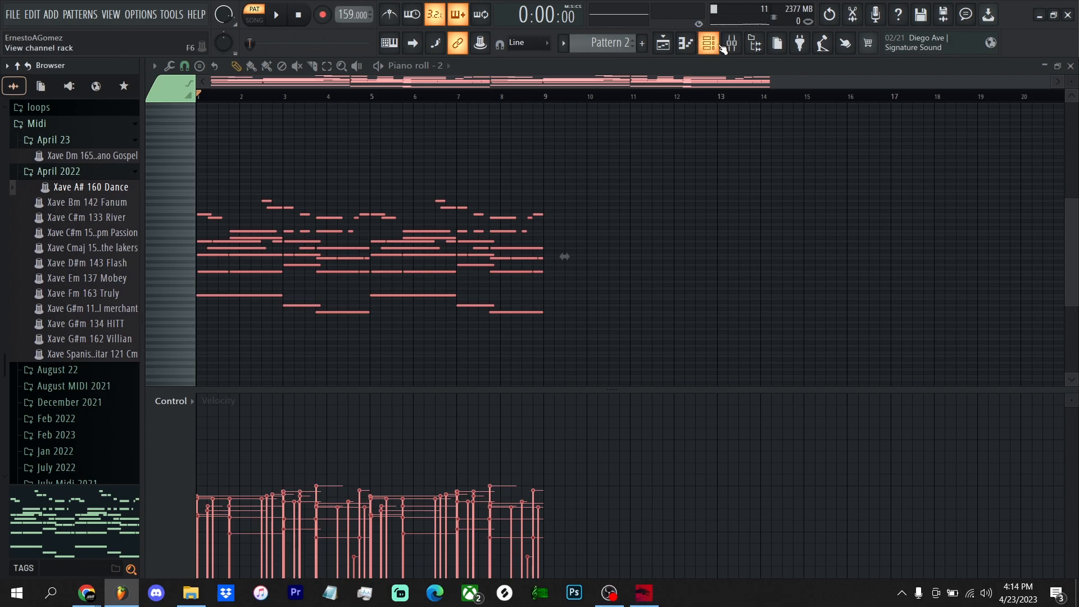
# Step: Show the channel rack and open channel 3's SRX Orchestra with the WarmVlns SRX patch
pyautogui.click(708, 44)
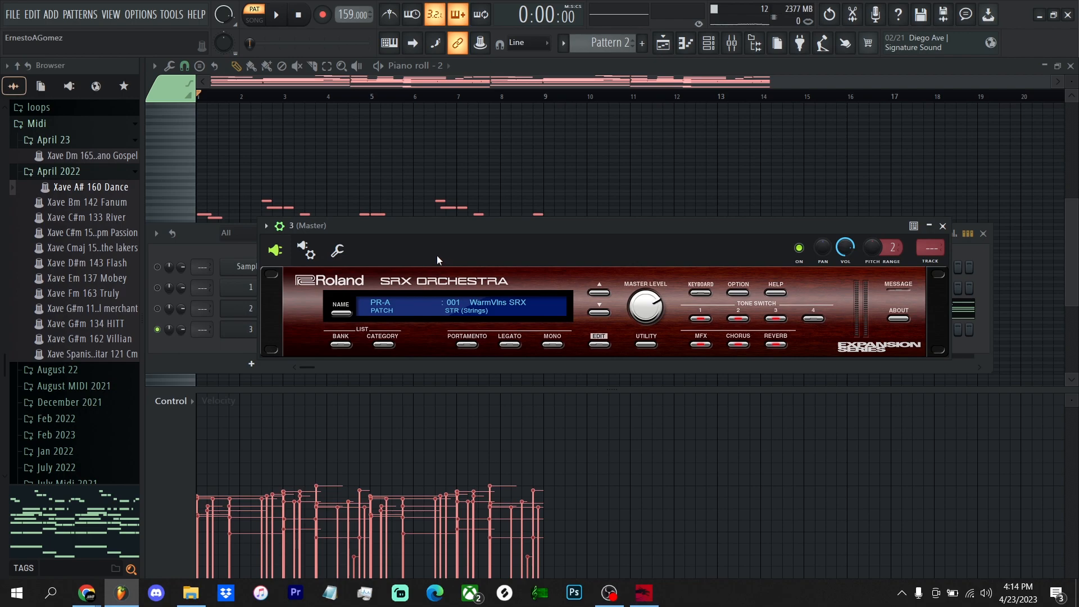
pyautogui.moveTo(420, 330)
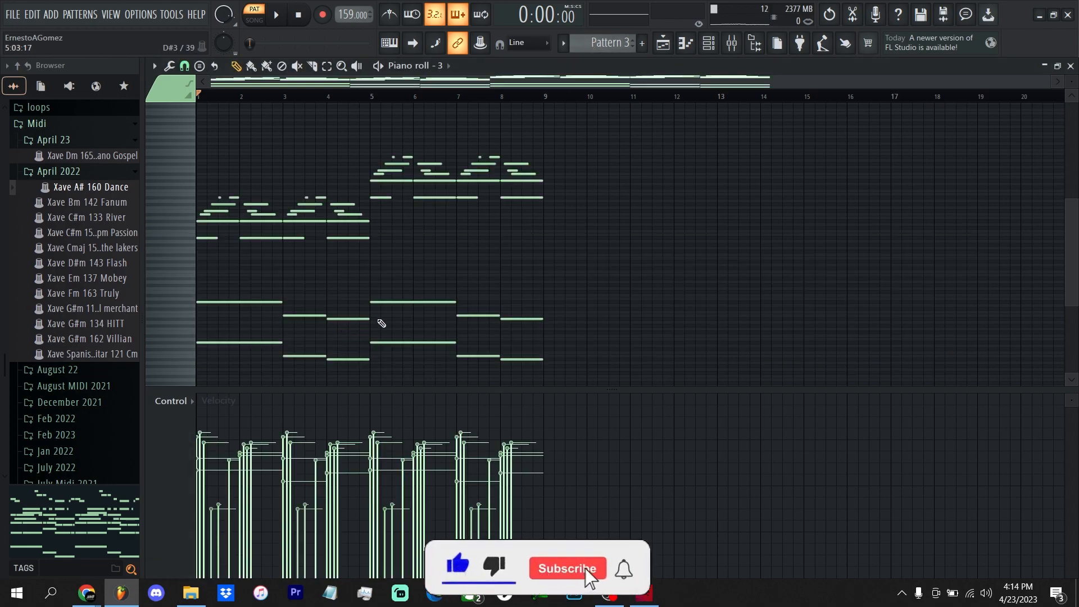
pyautogui.click(567, 569)
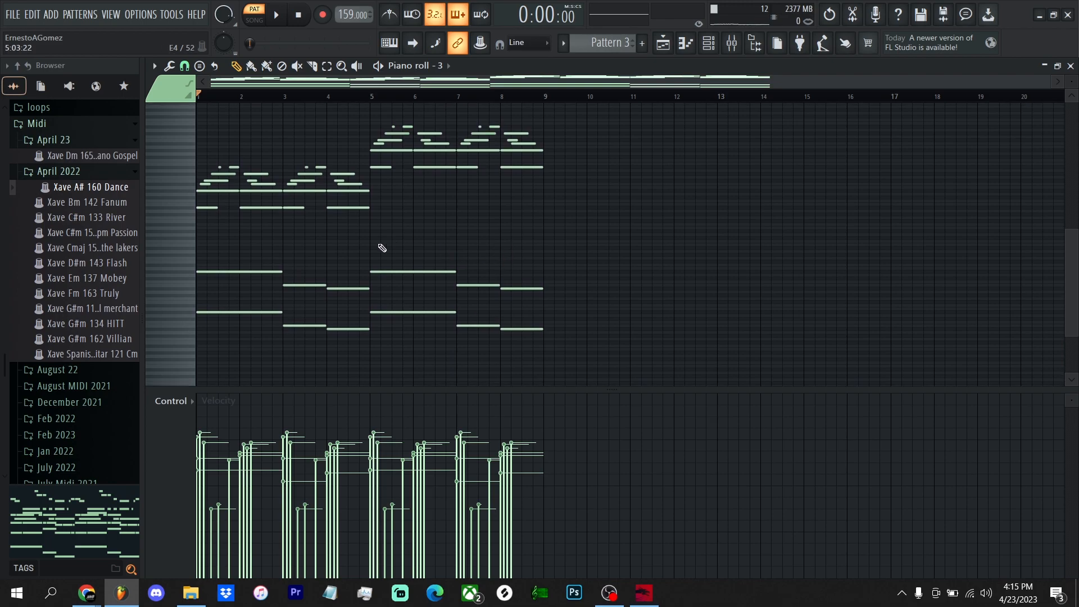
pyautogui.click(279, 15)
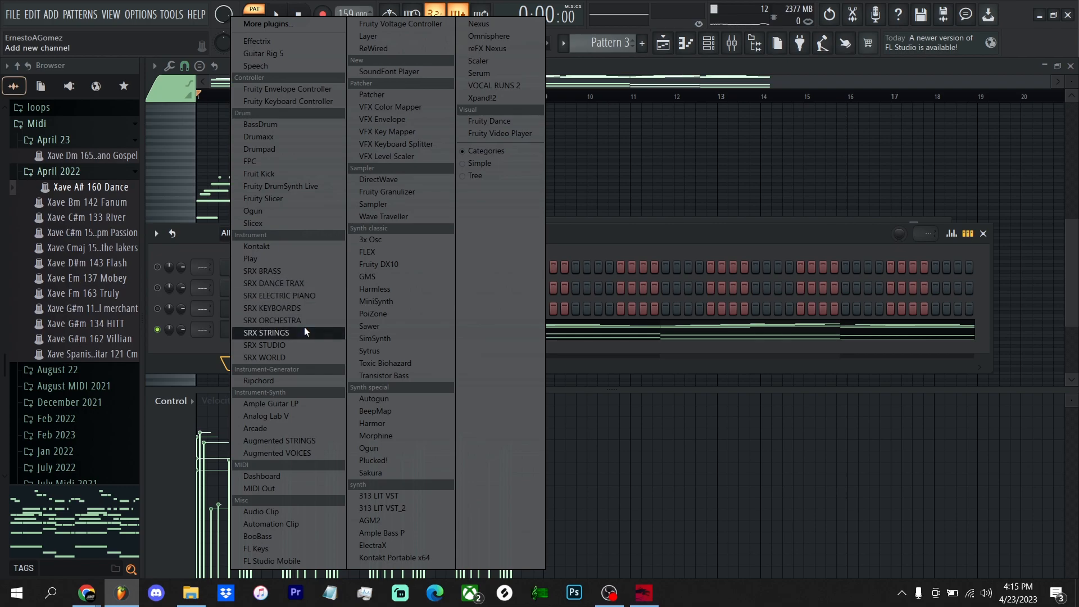
pyautogui.moveTo(286, 357)
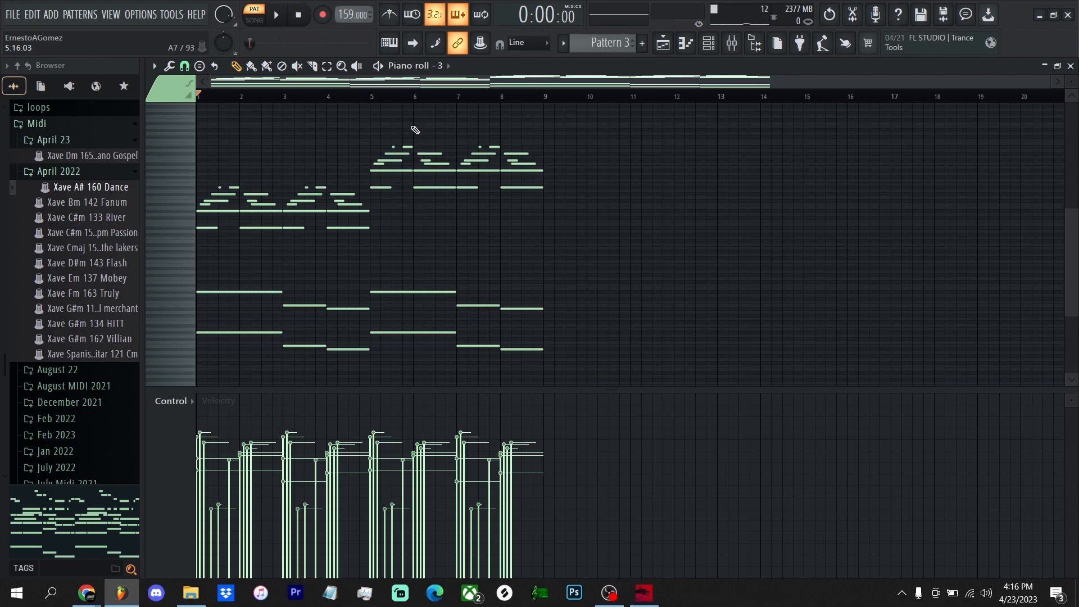
# Step: Start playback and bring up the channel rack to reach Xpand!2's Hard Leads presets
pyautogui.click(277, 14)
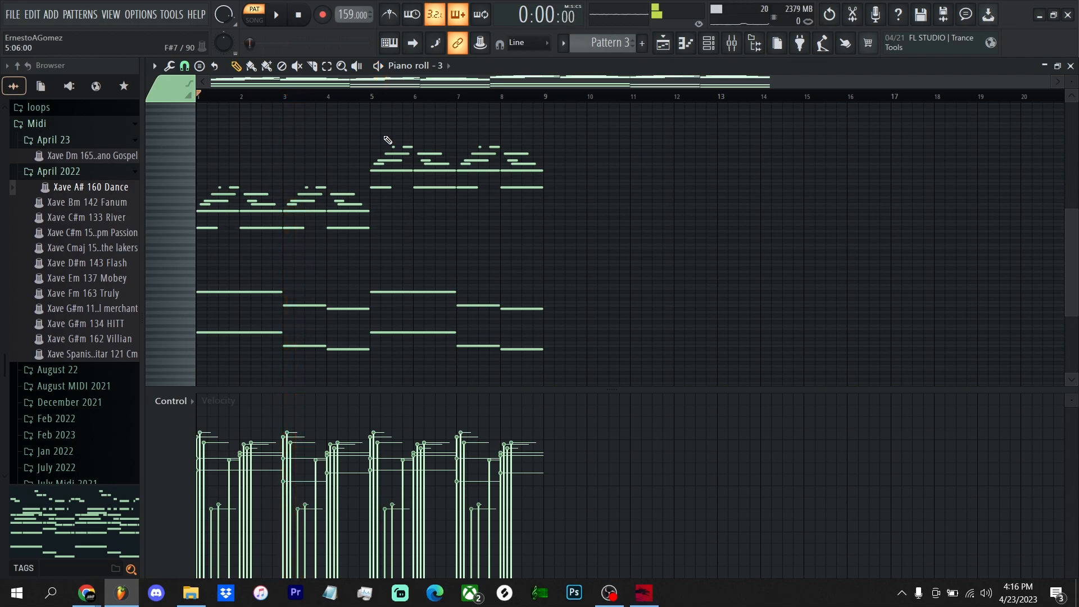
pyautogui.click(707, 44)
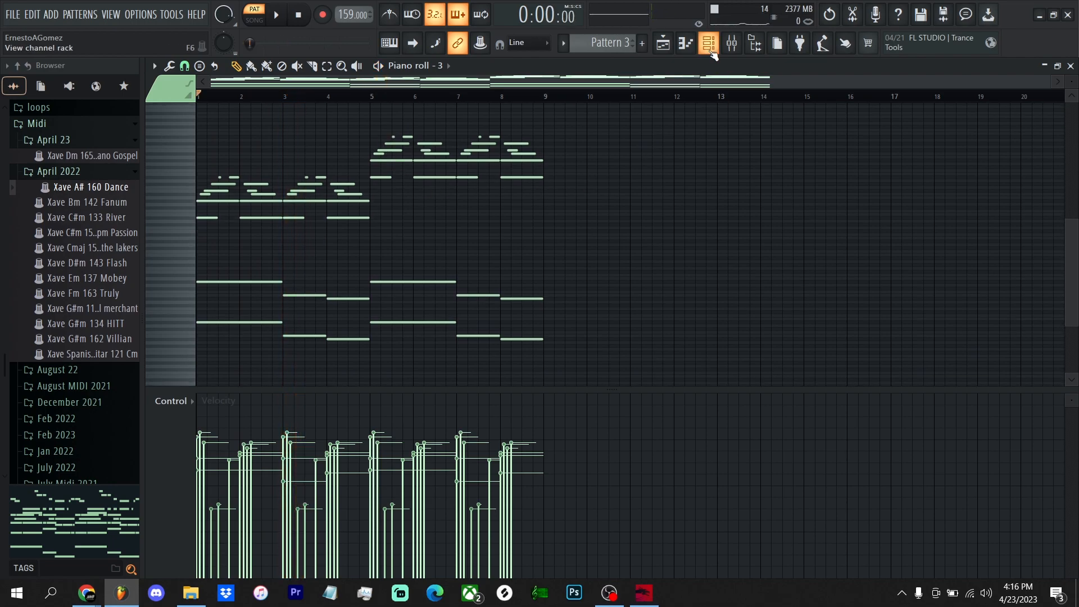
pyautogui.click(707, 43)
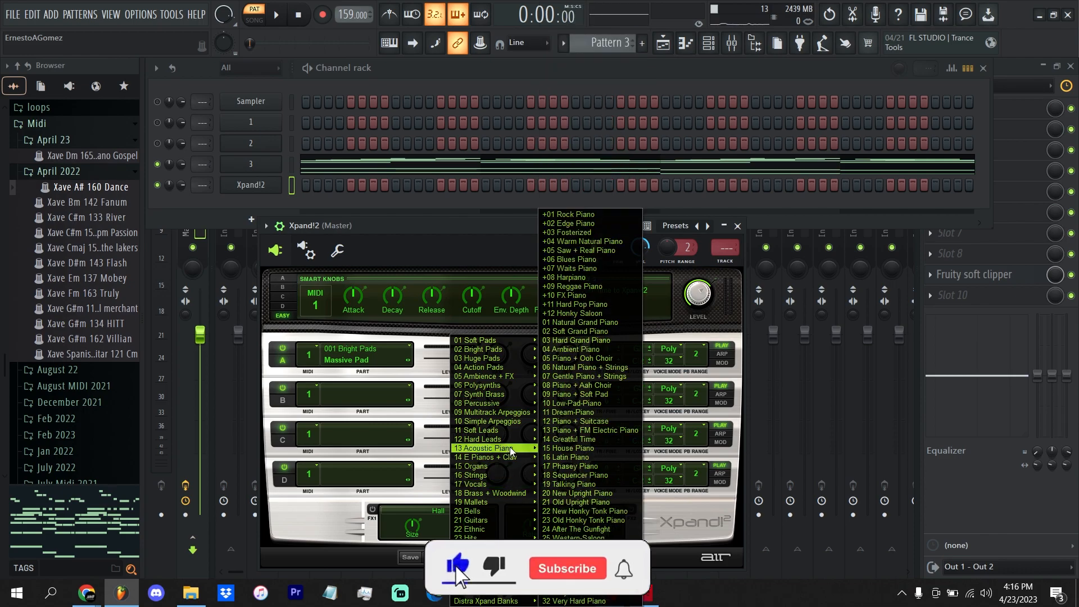
pyautogui.moveTo(492, 349)
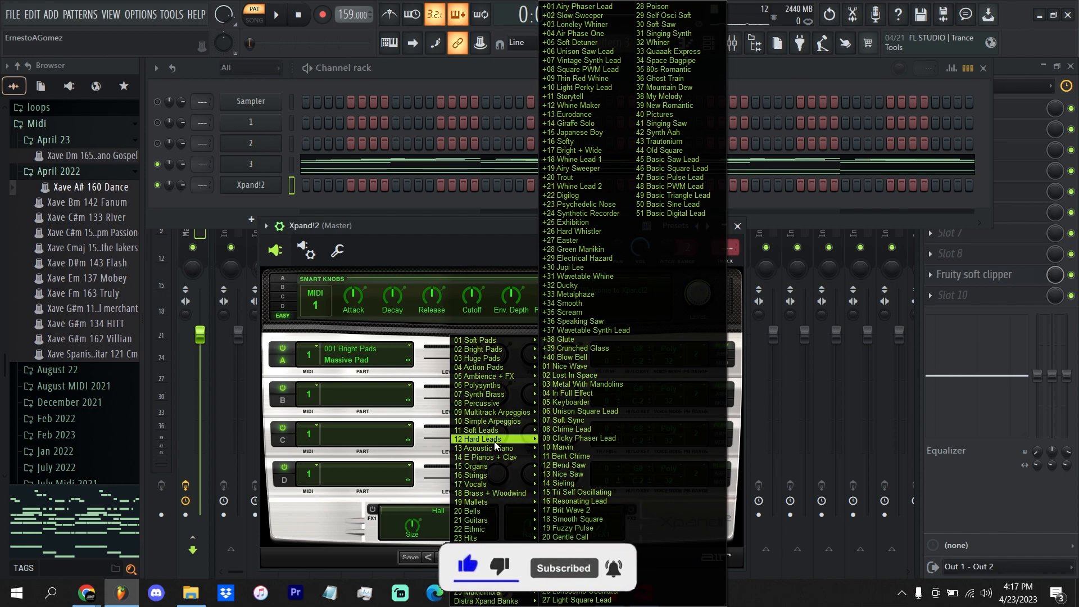
pyautogui.moveTo(478, 429)
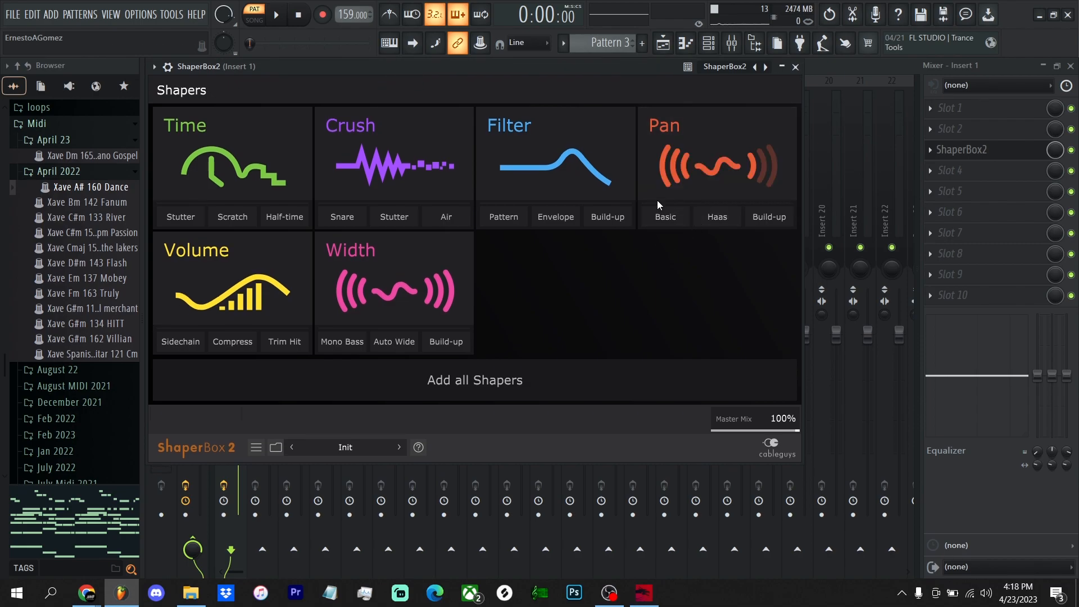
pyautogui.moveTo(202, 264)
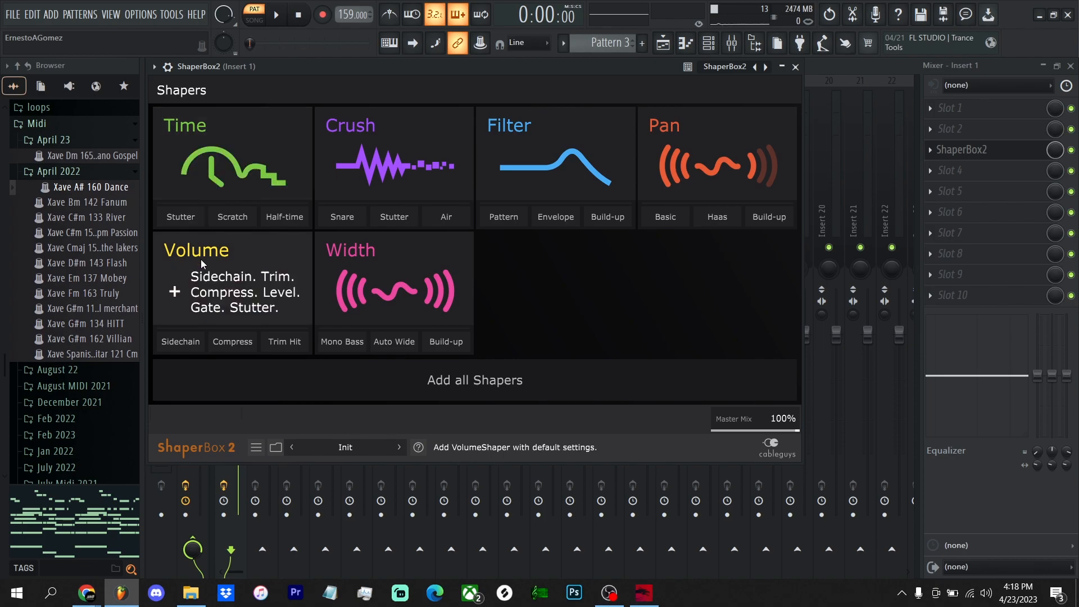
# Step: Add a Volume shaper with a Basic downward ramp wave, then remove it
pyautogui.click(196, 250)
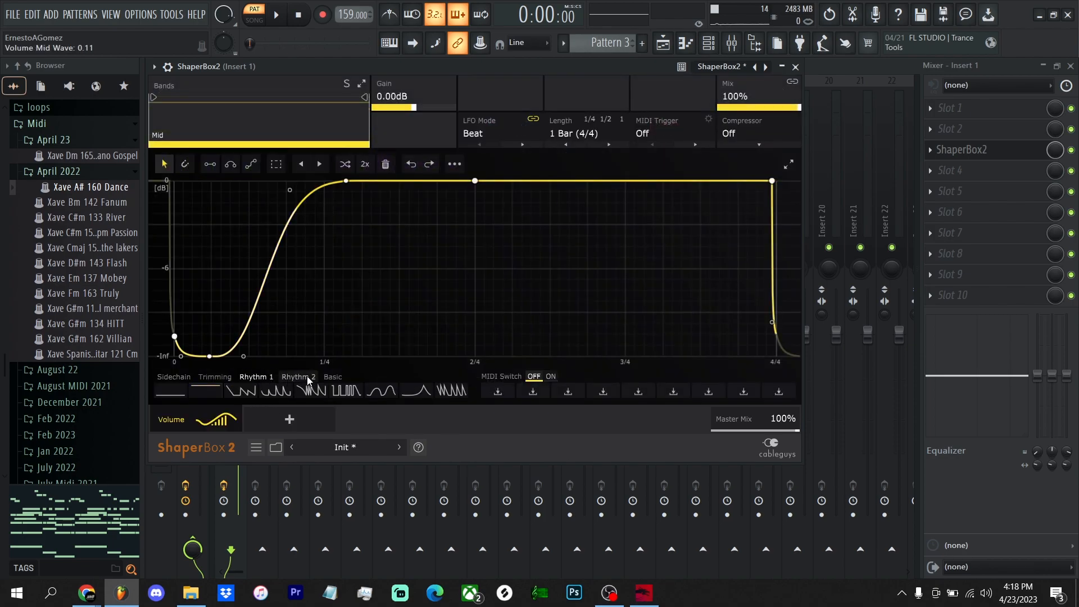
pyautogui.click(332, 377)
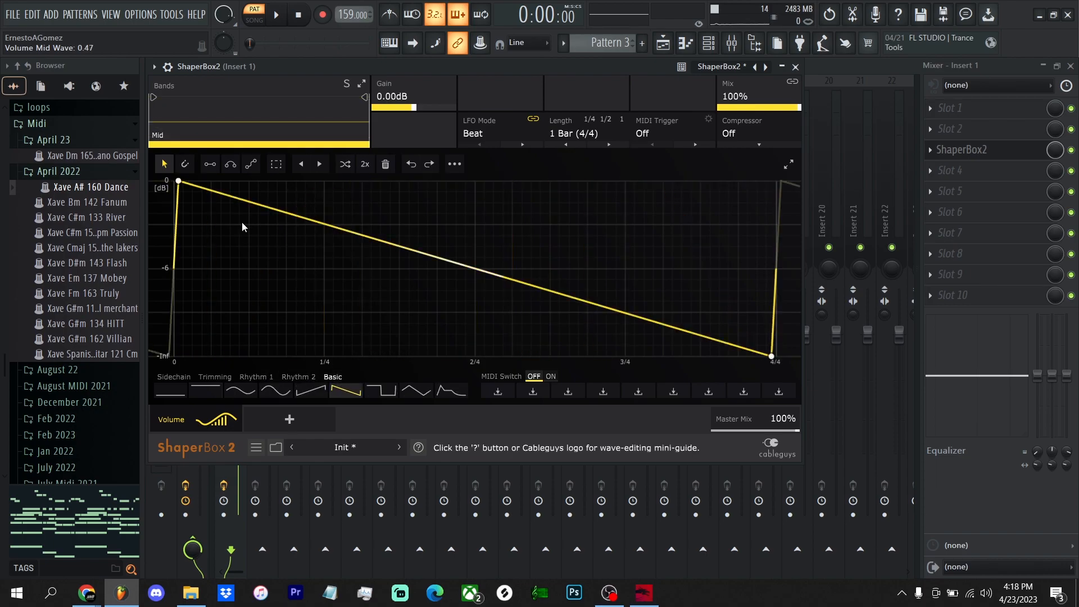
pyautogui.moveTo(217, 419)
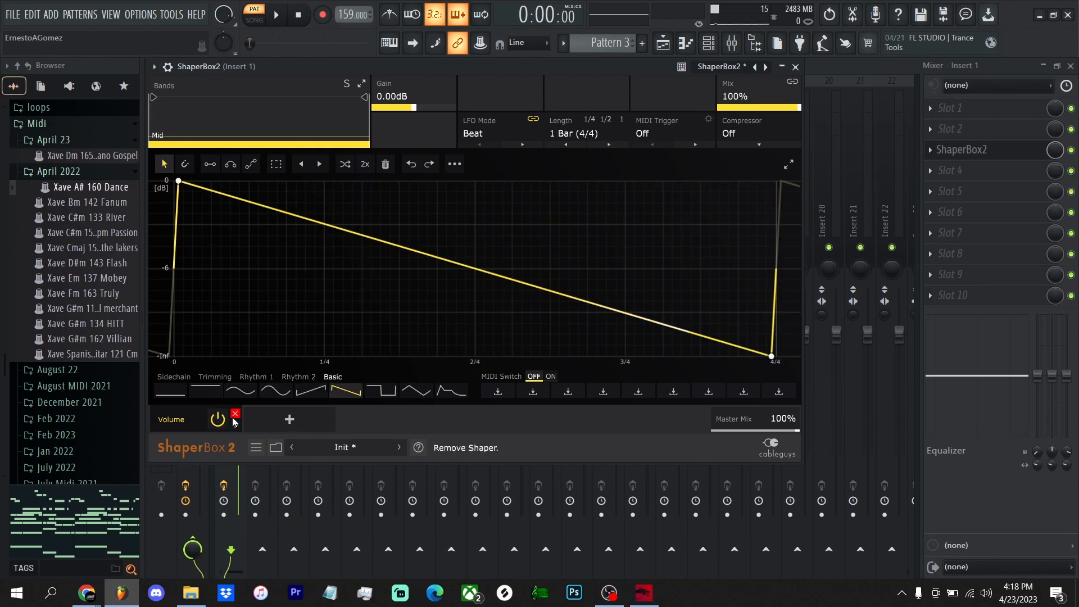
pyautogui.click(235, 419)
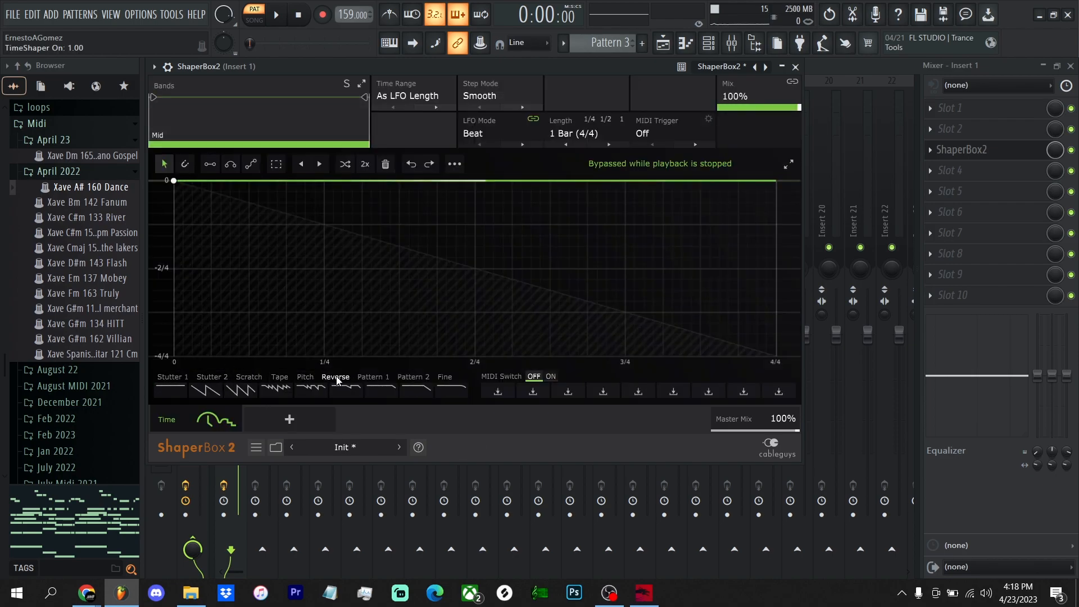
# Step: Load Stutter 2, Scratch and Pattern 1 waves on the Time shaper
pyautogui.click(206, 389)
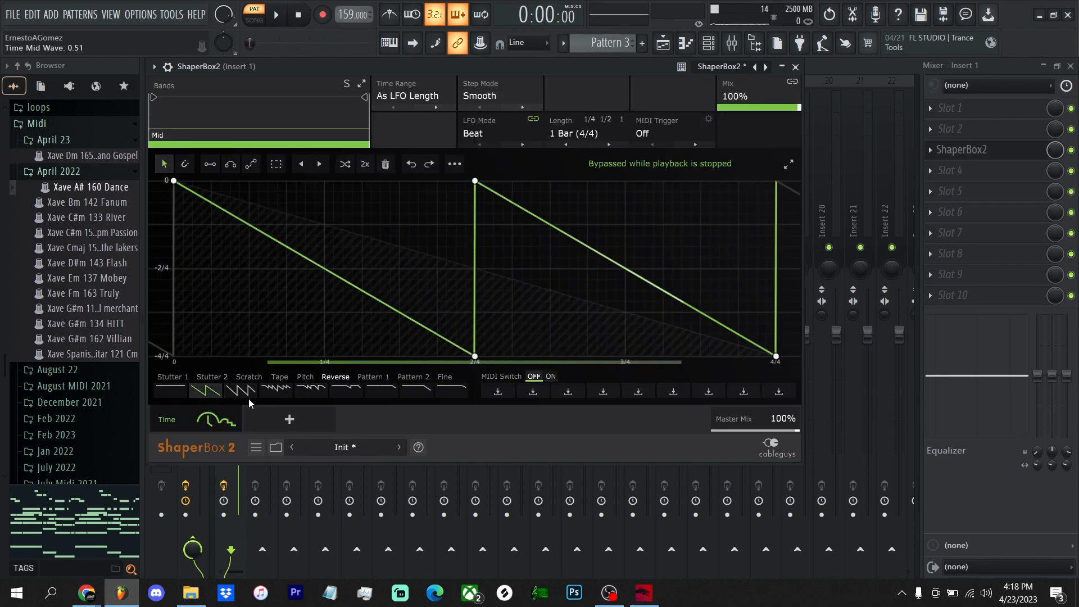
pyautogui.moveTo(241, 390)
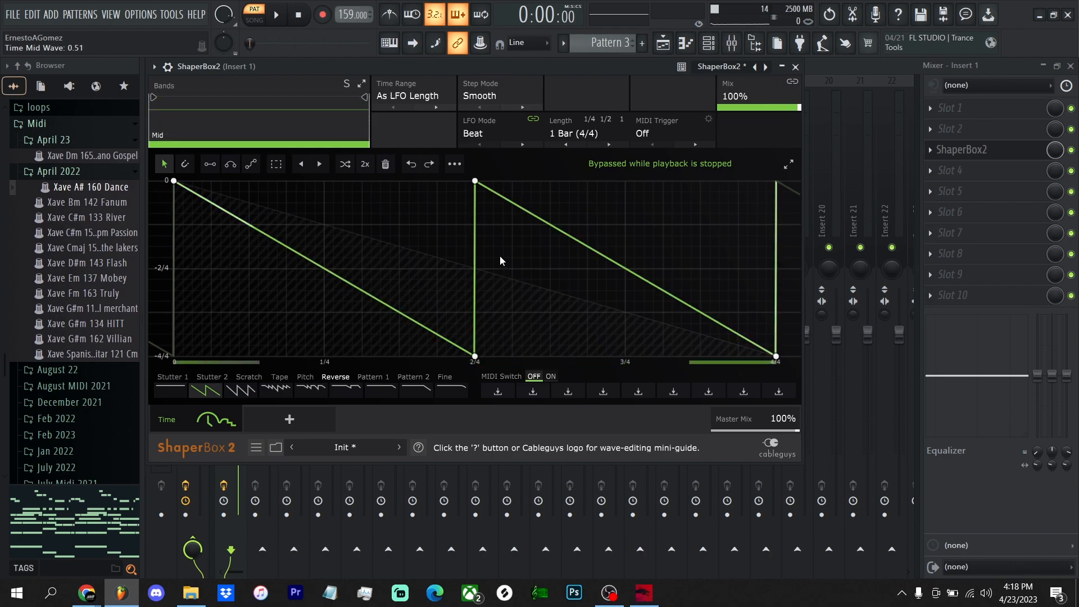
pyautogui.moveTo(829, 216)
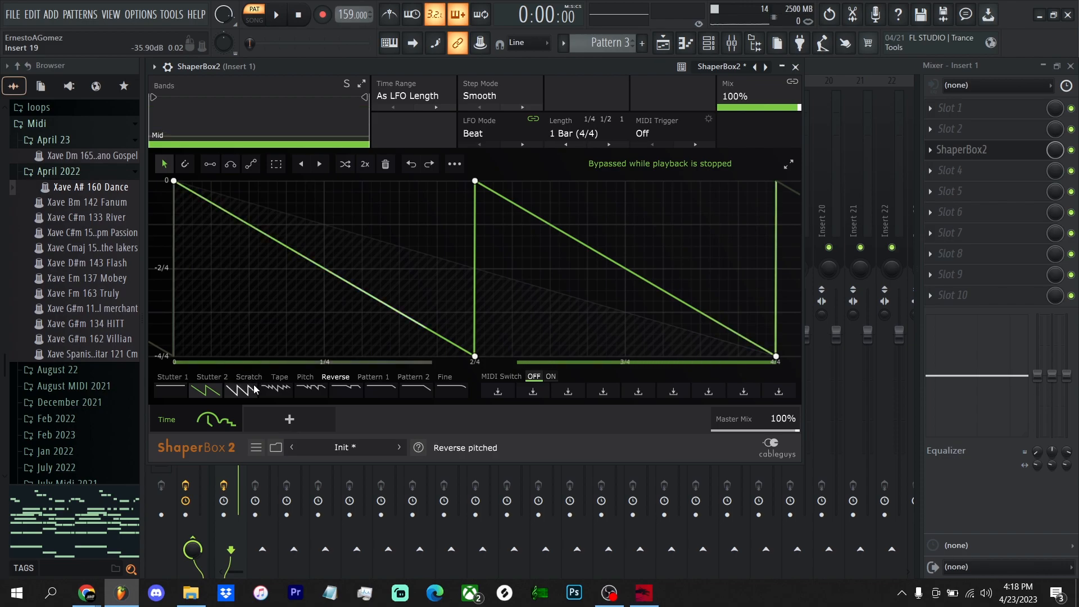
pyautogui.click(240, 389)
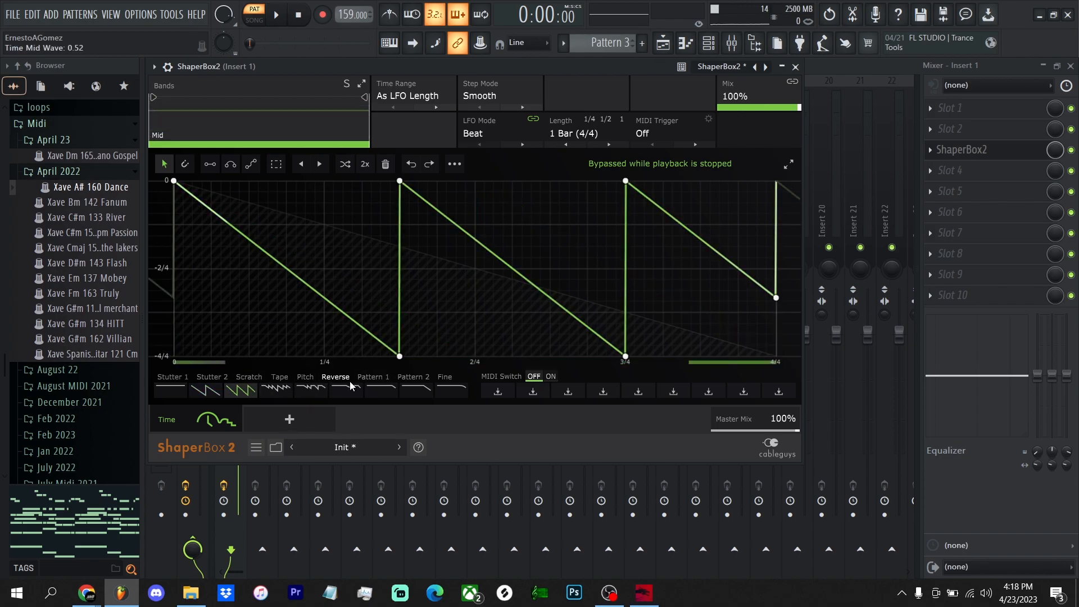
pyautogui.click(380, 385)
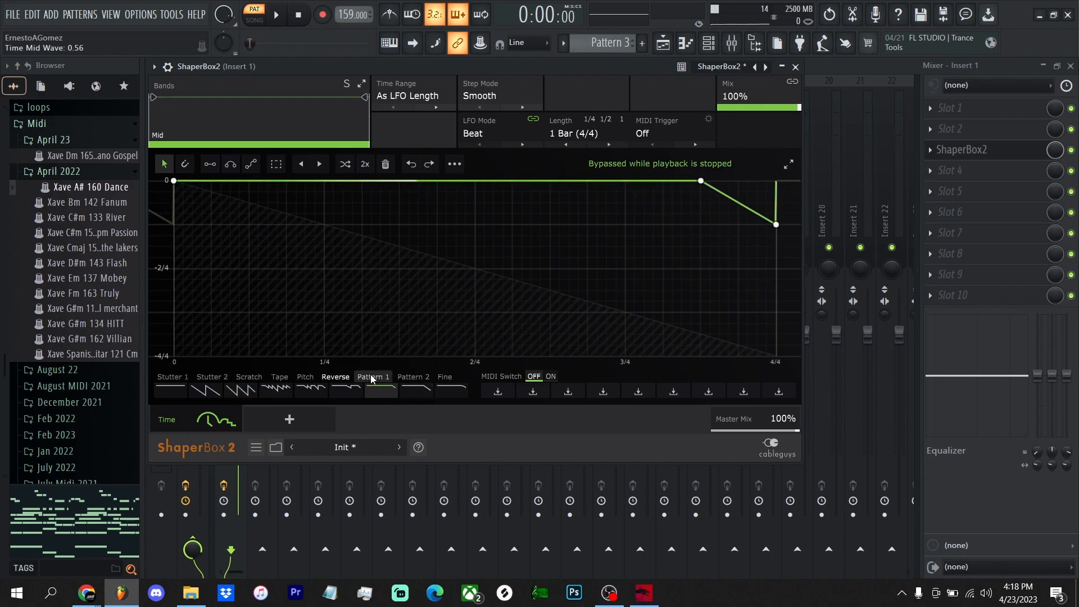
pyautogui.click(373, 377)
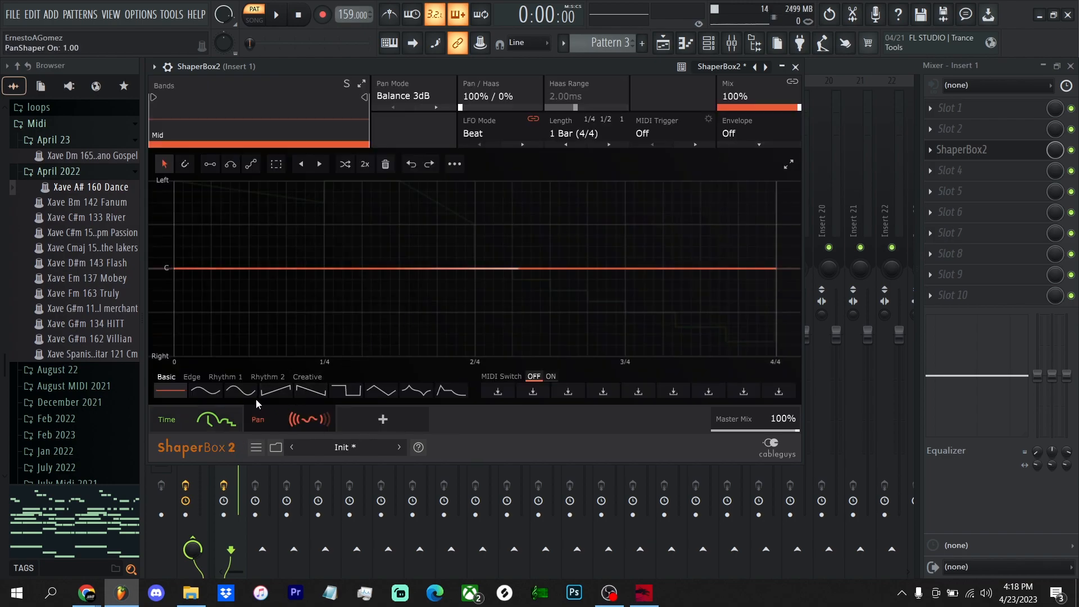
# Step: Load a Basic square Pan wave and drag its switch point to exactly 2/4
pyautogui.click(345, 391)
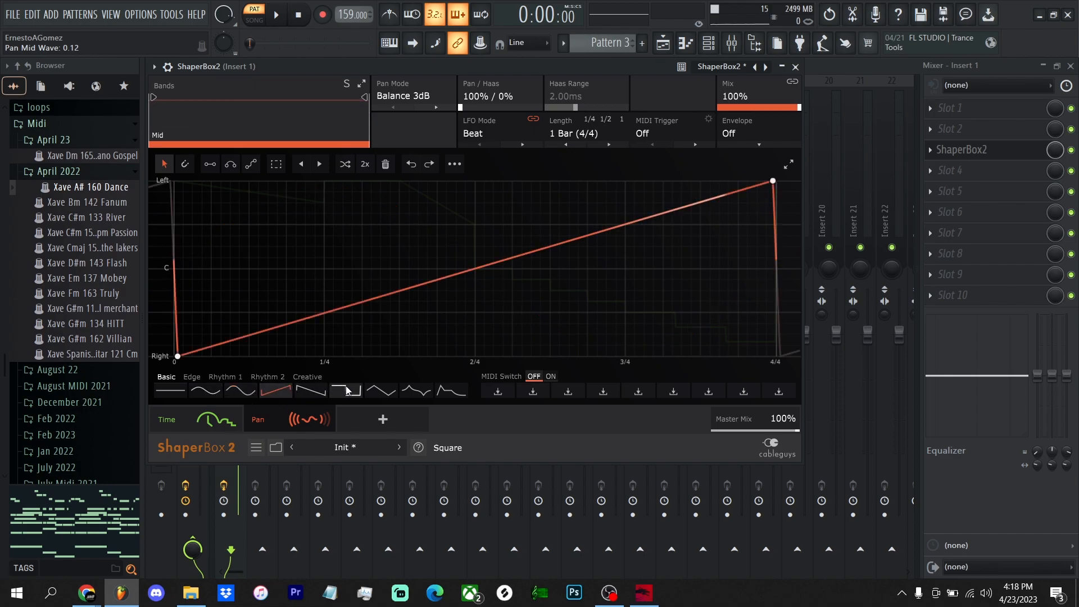
pyautogui.click(345, 390)
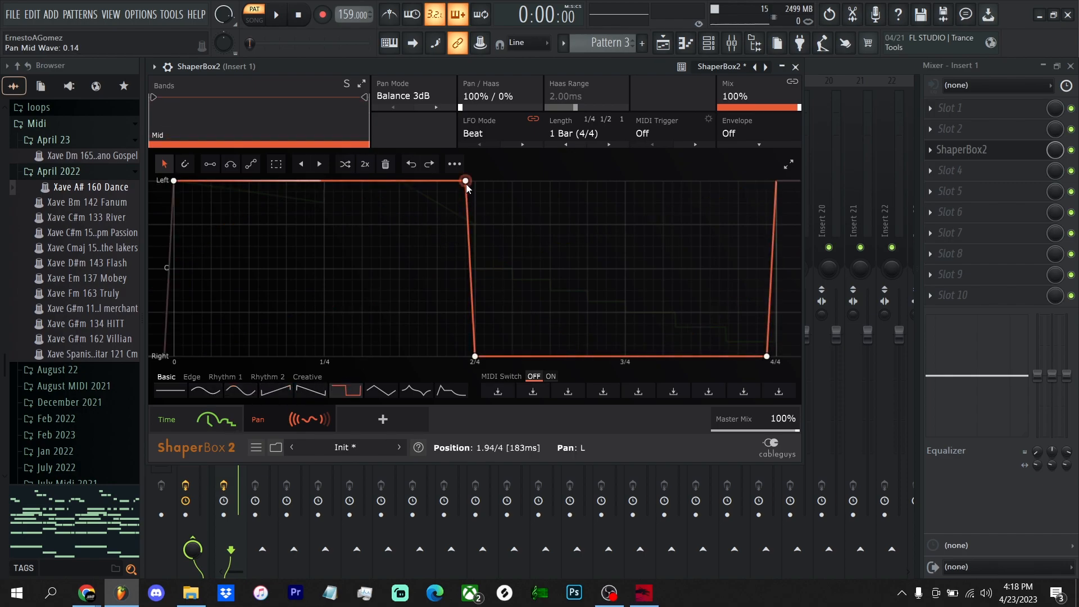
pyautogui.moveTo(465, 181); pyautogui.dragTo(342, 281)
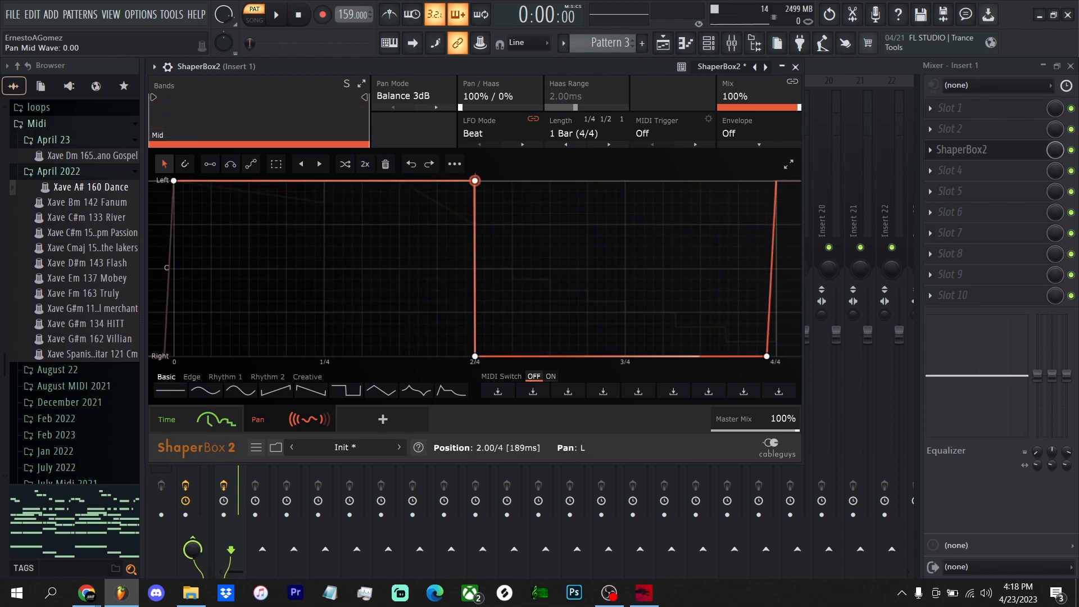
pyautogui.moveTo(475, 181); pyautogui.dragTo(327, 231)
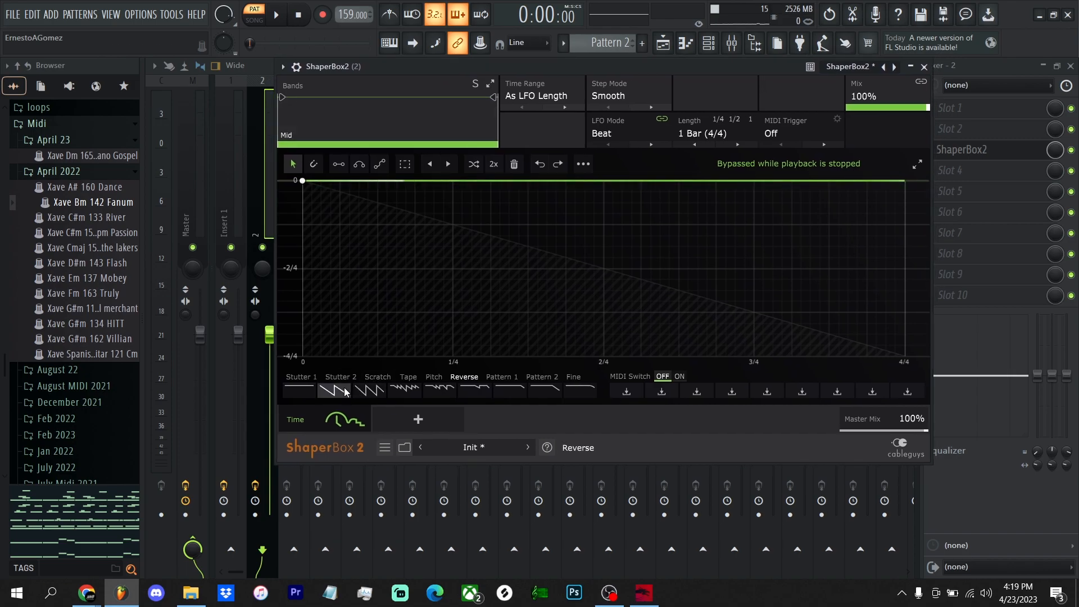
# Step: Try Scratch and Pattern waves on insert 2's Time shaper, then randomize its points twice
pyautogui.click(278, 15)
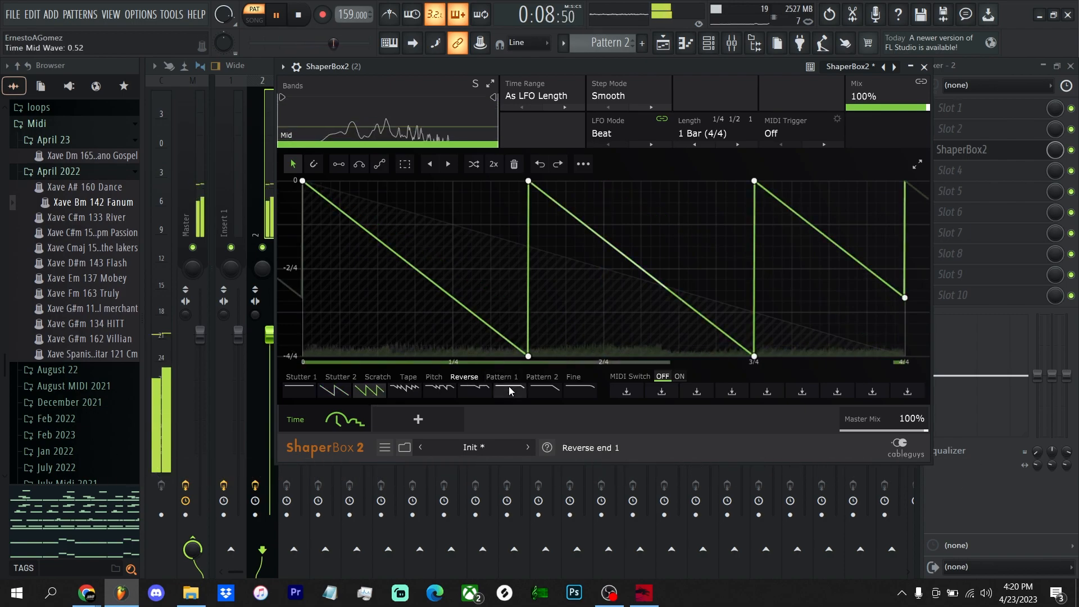
pyautogui.click(510, 390)
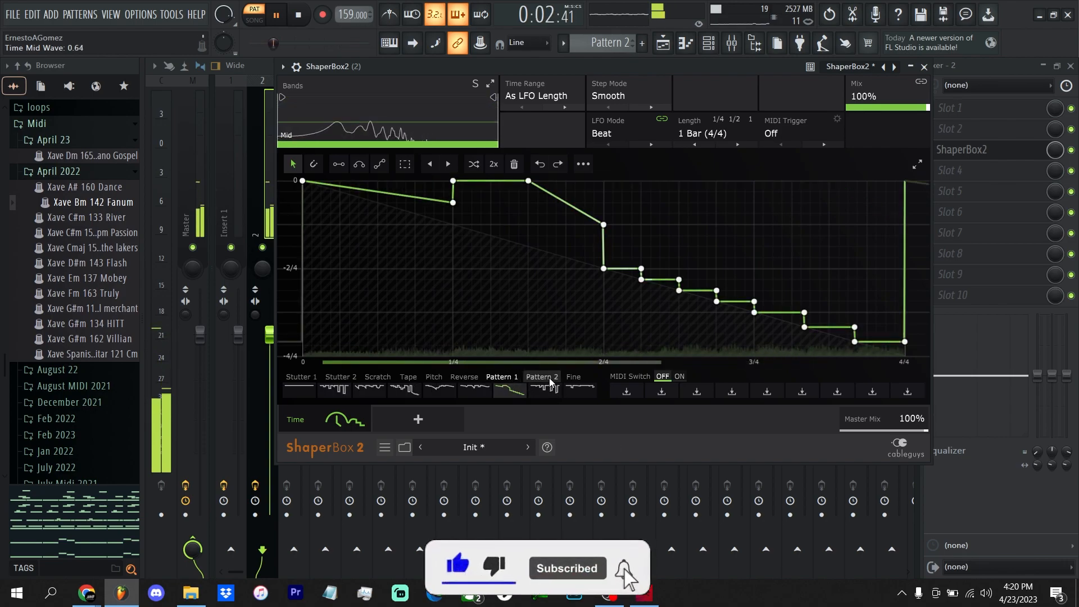
pyautogui.click(473, 163)
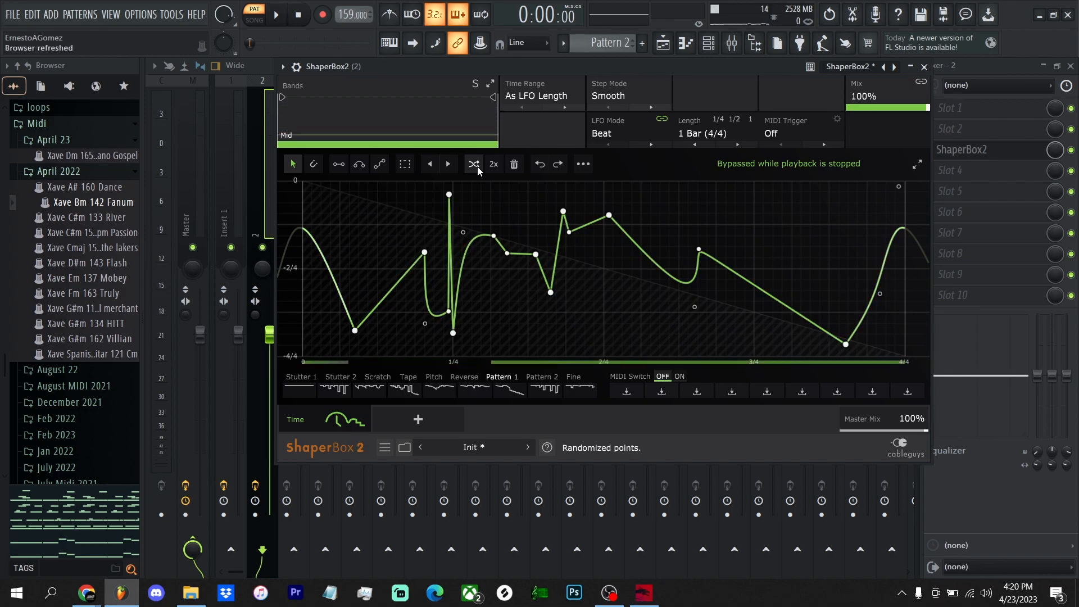
pyautogui.click(473, 164)
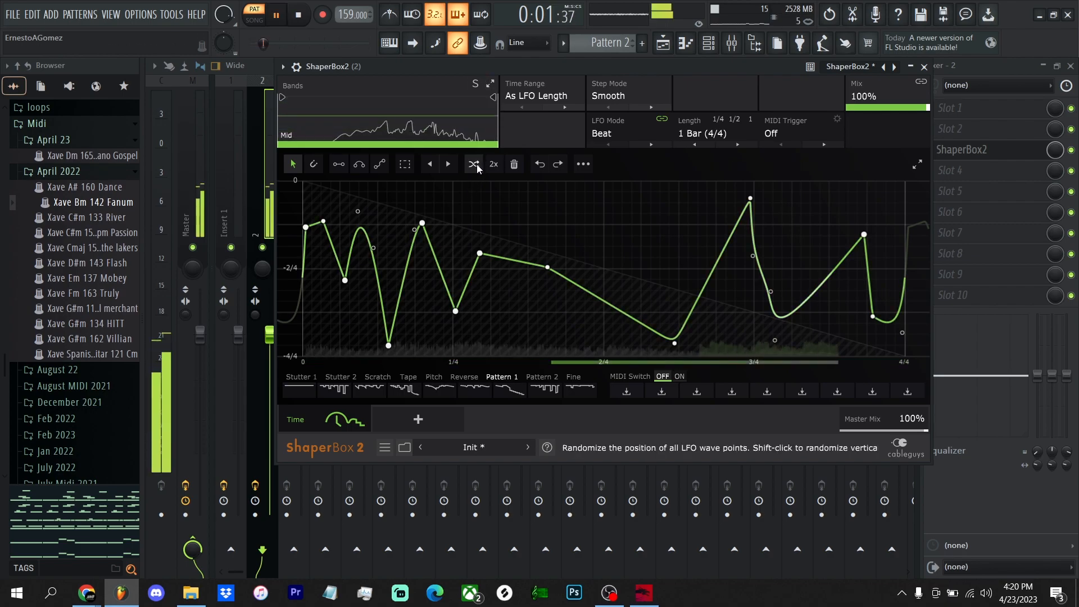
pyautogui.click(473, 164)
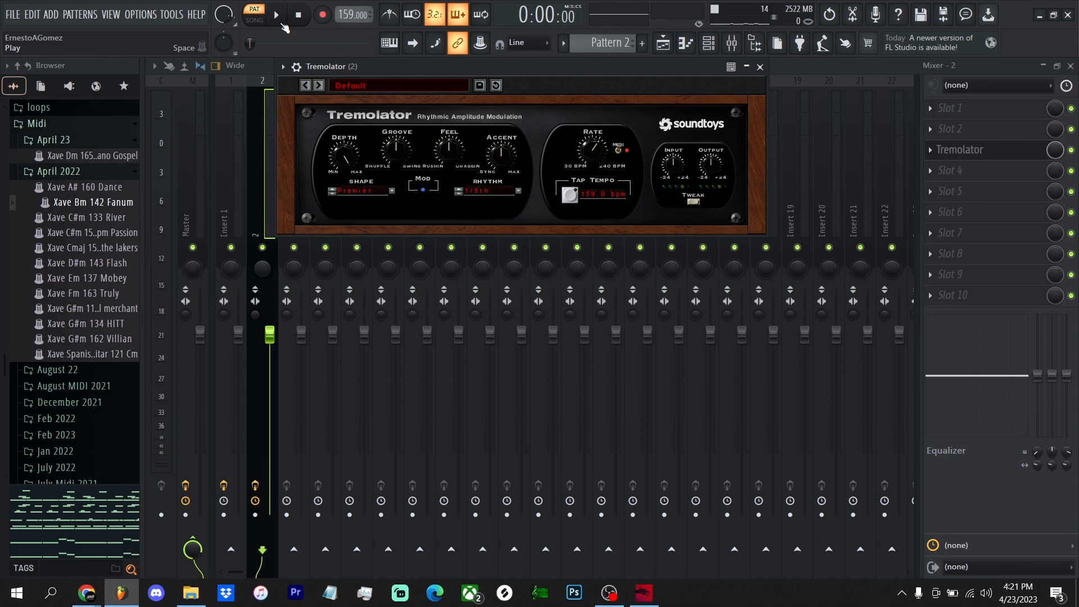
# Step: Play the project to hear Tremolator on insert 2, then stop playback
pyautogui.click(279, 15)
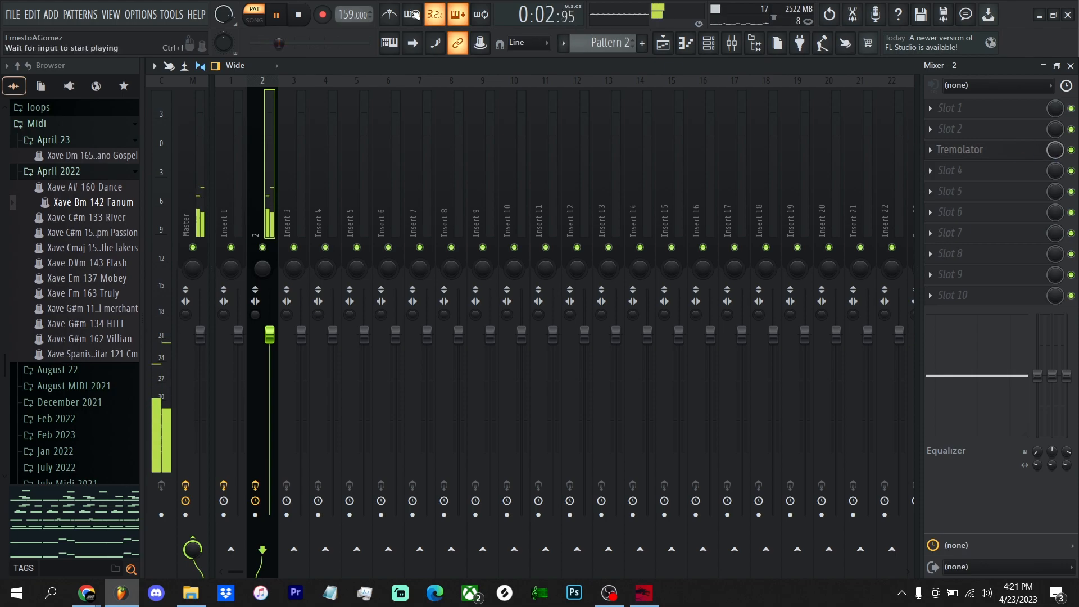
pyautogui.click(297, 15)
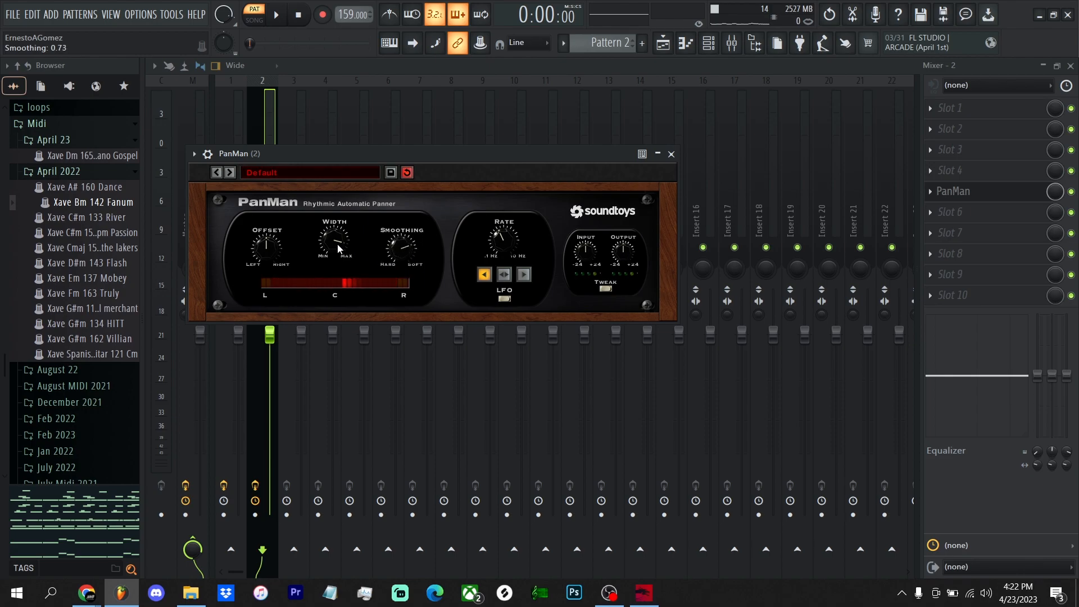
# Step: Set PanMan's width on insert 2 to about 84 degrees and switch its LFO wave shape
pyautogui.moveTo(334, 241); pyautogui.dragTo(342, 240)
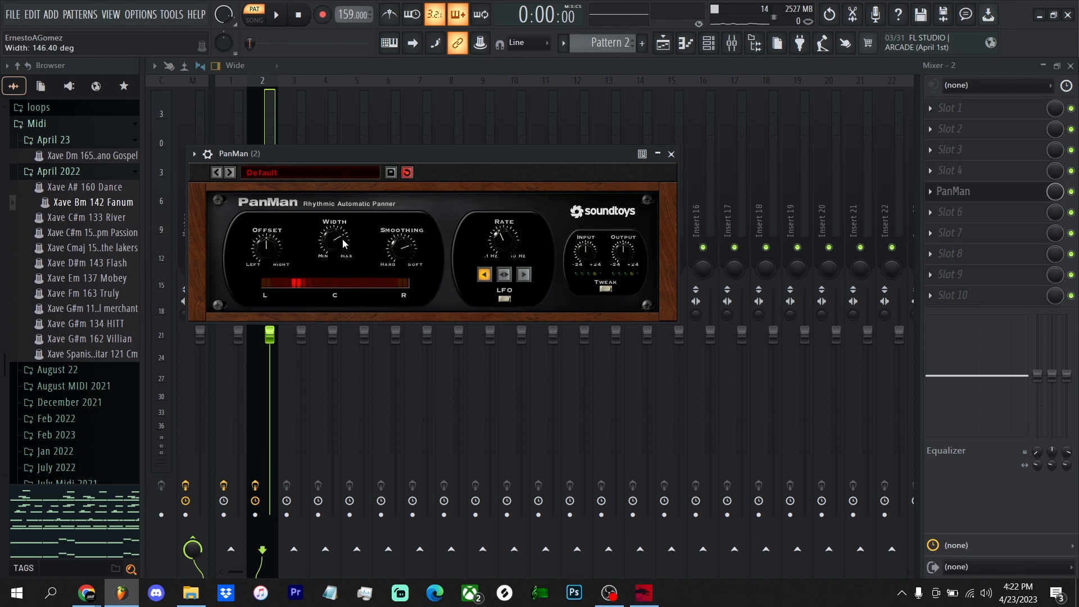
pyautogui.moveTo(334, 241); pyautogui.dragTo(334, 276)
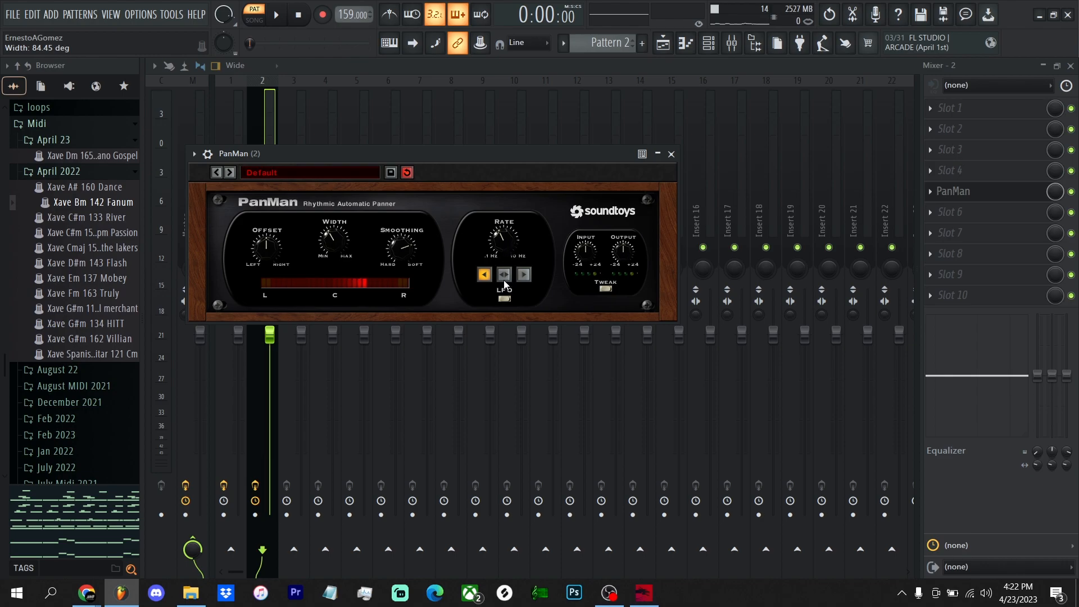
pyautogui.click(503, 274)
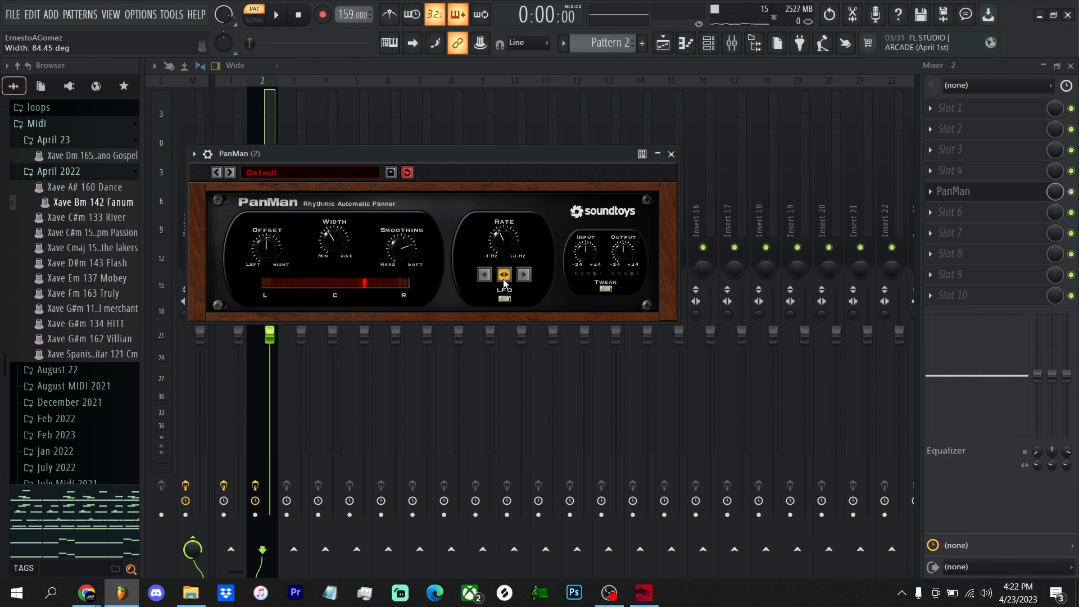
pyautogui.click(484, 274)
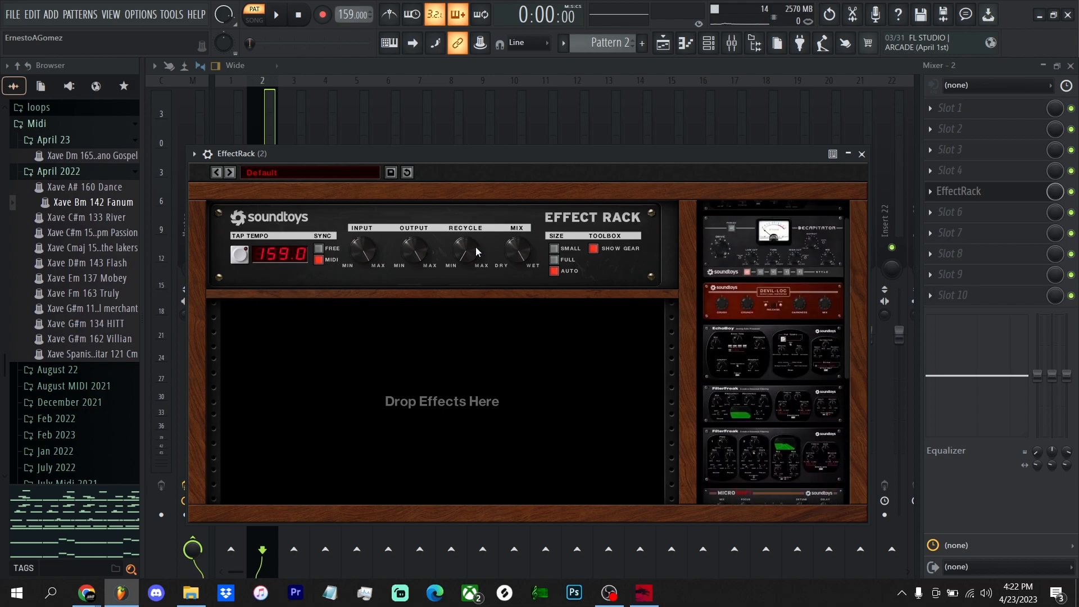
# Step: Lower the Radiator treble, start playback, and step Effect Rack to Channel Strip 1 Short Delay
pyautogui.click(229, 172)
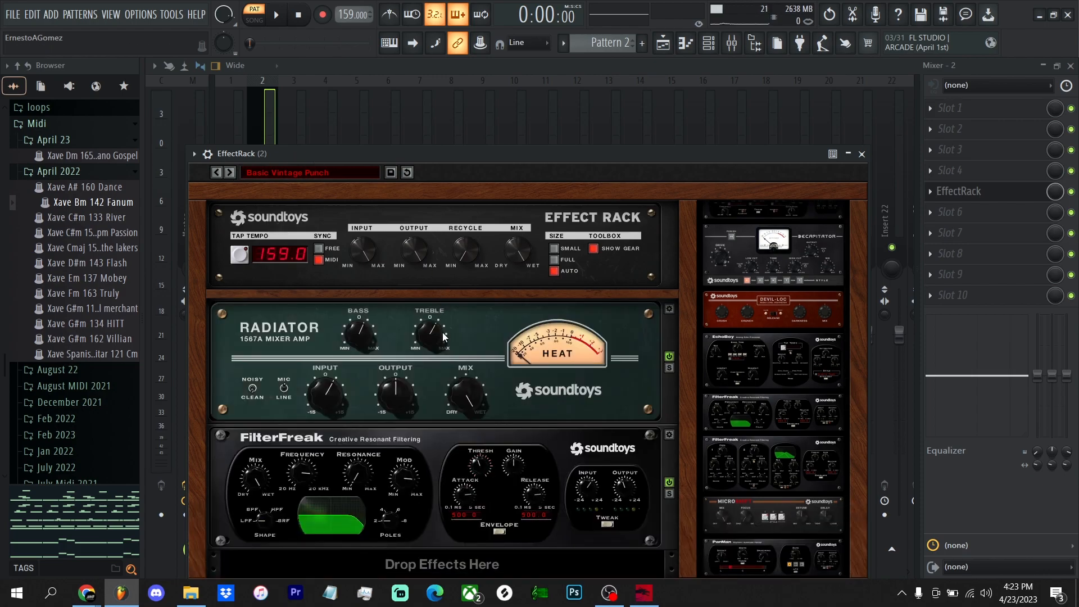
pyautogui.moveTo(428, 330); pyautogui.dragTo(429, 337)
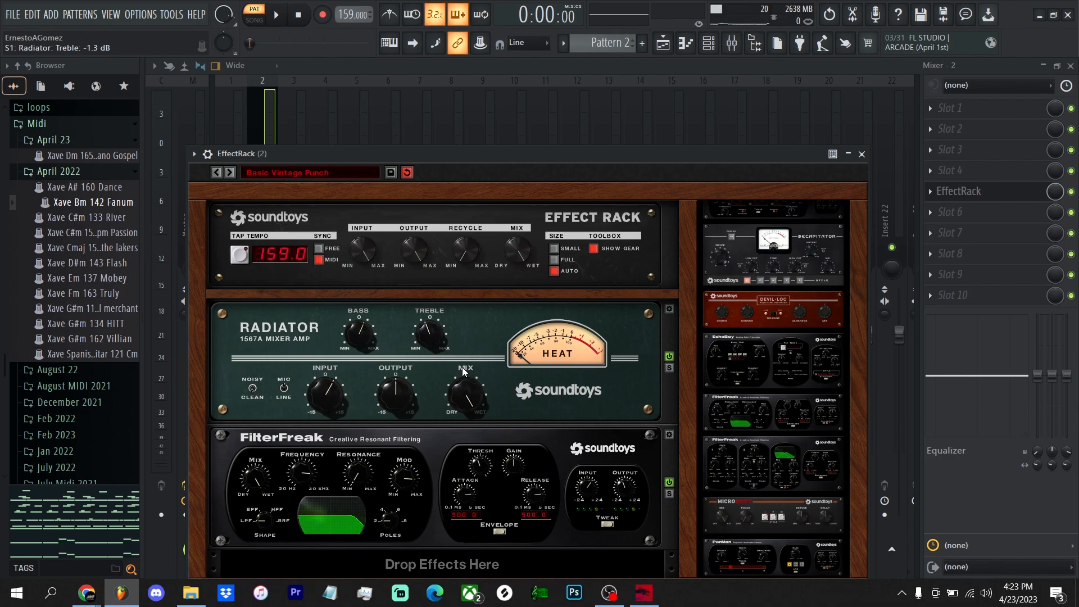
pyautogui.click(278, 16)
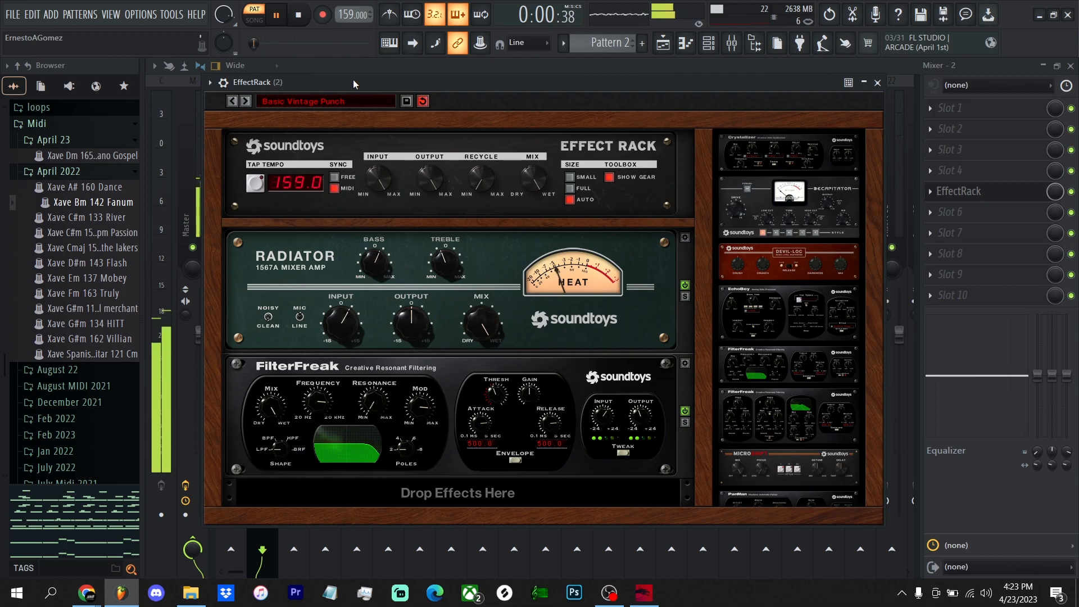
pyautogui.click(245, 101)
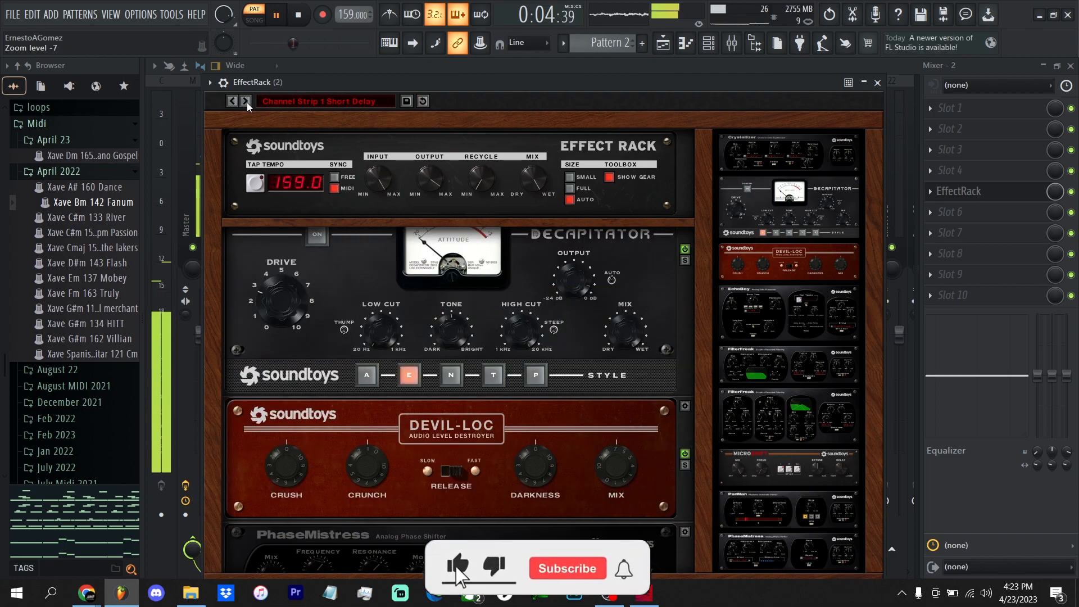
pyautogui.click(568, 568)
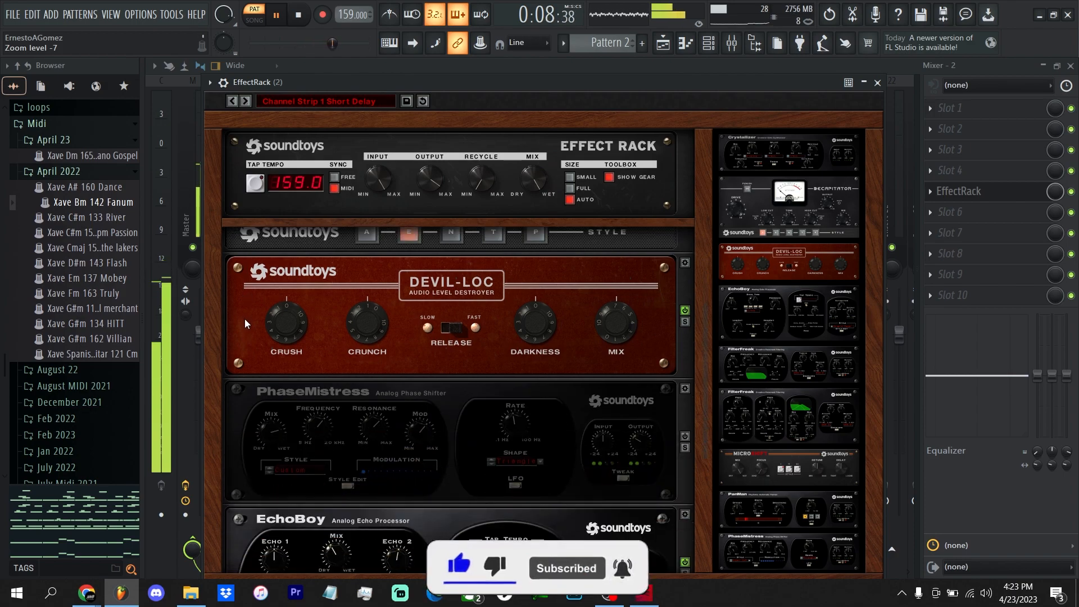
pyautogui.click(245, 101)
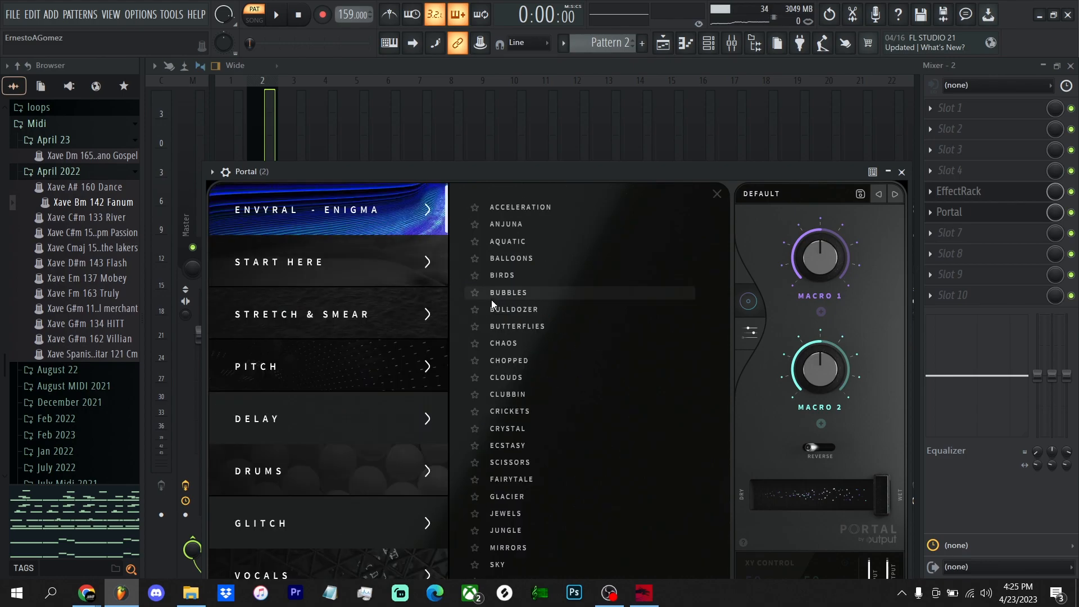
# Step: Scroll Portal's preset list down to the Of The Desert bank and load DEADSPACE
pyautogui.scroll(-3)
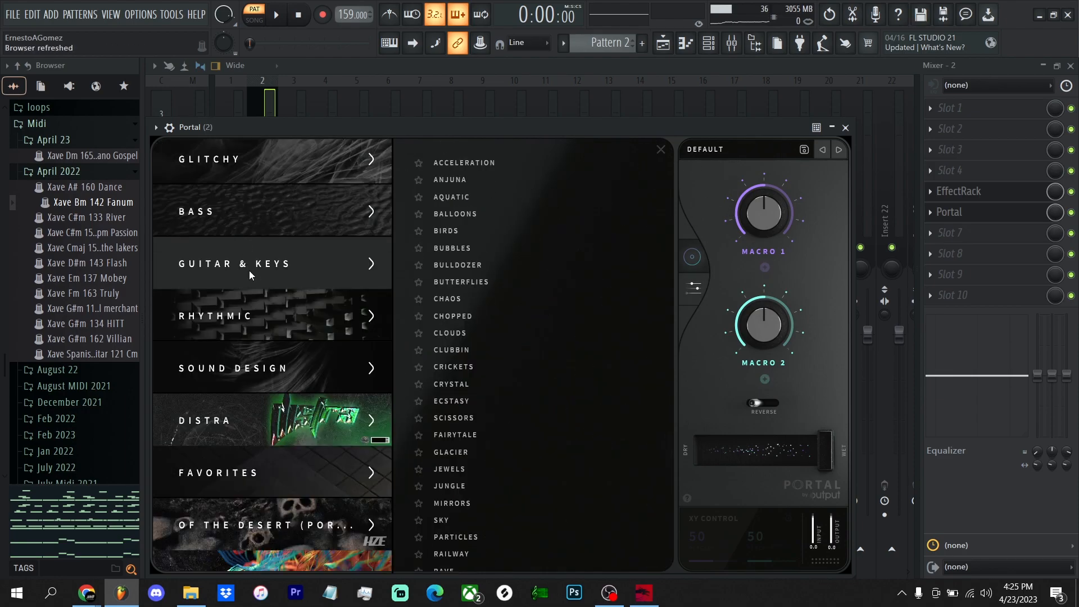
pyautogui.scroll(-3)
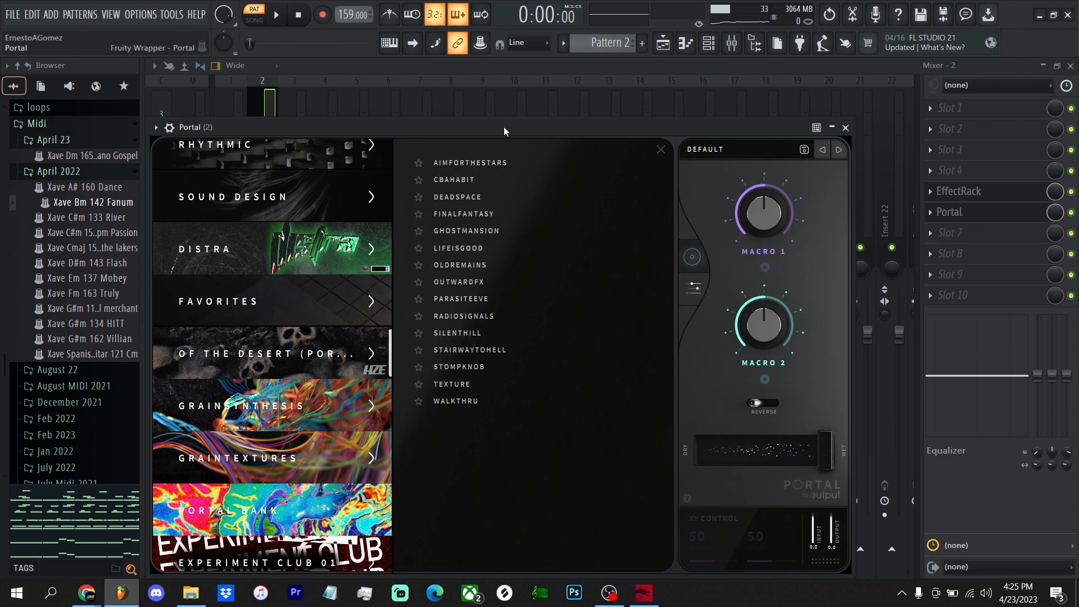
pyautogui.click(457, 197)
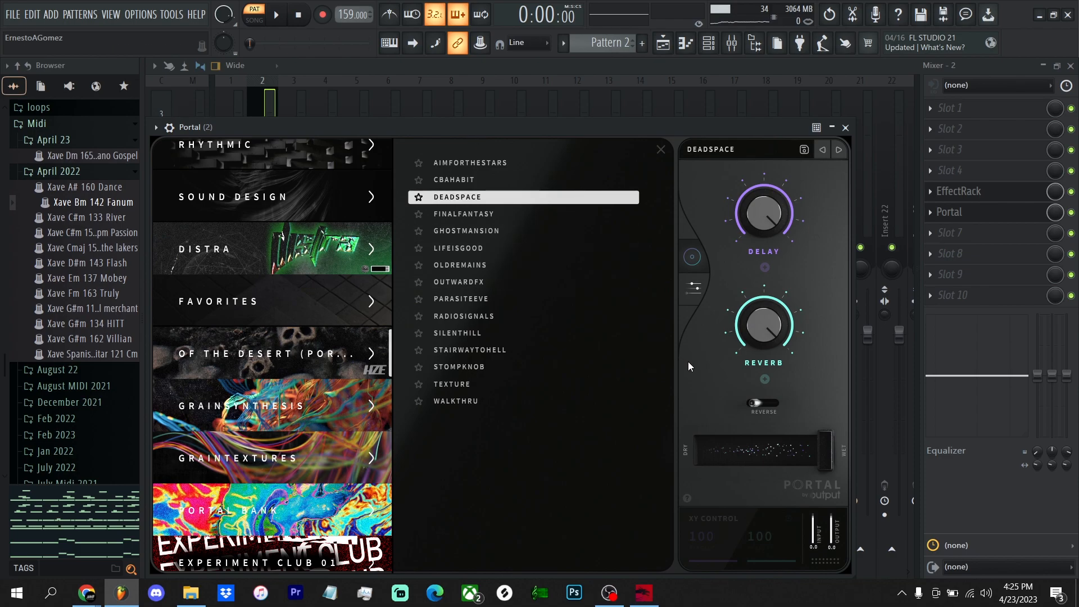
# Step: Sweep Portal's dry/wet slider during playback, finally leaving it at 21 percent
pyautogui.moveTo(750, 450); pyautogui.dragTo(812, 451)
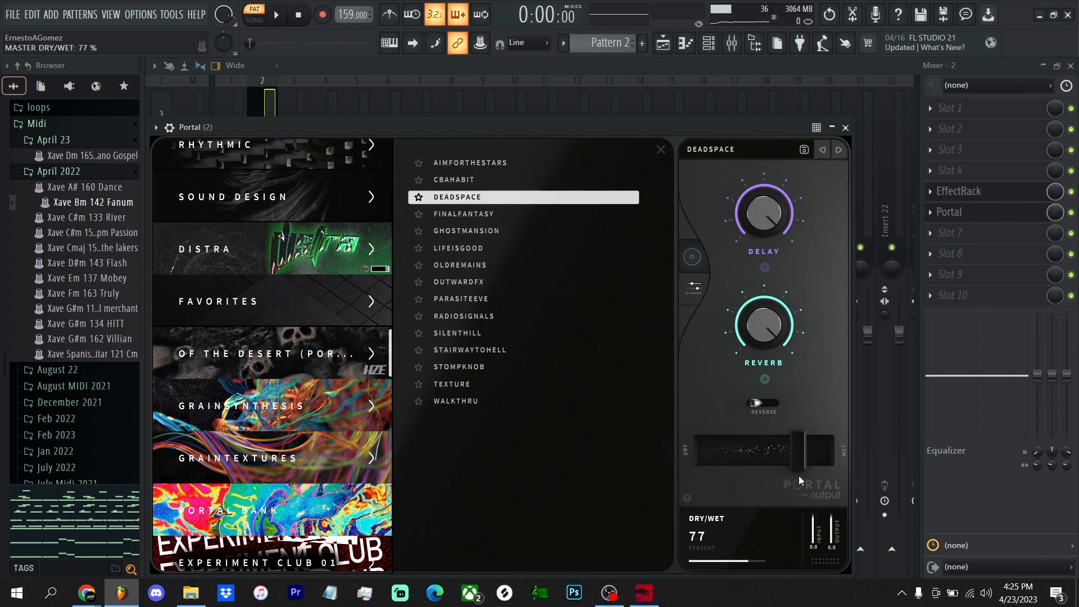
pyautogui.moveTo(798, 451); pyautogui.dragTo(695, 450)
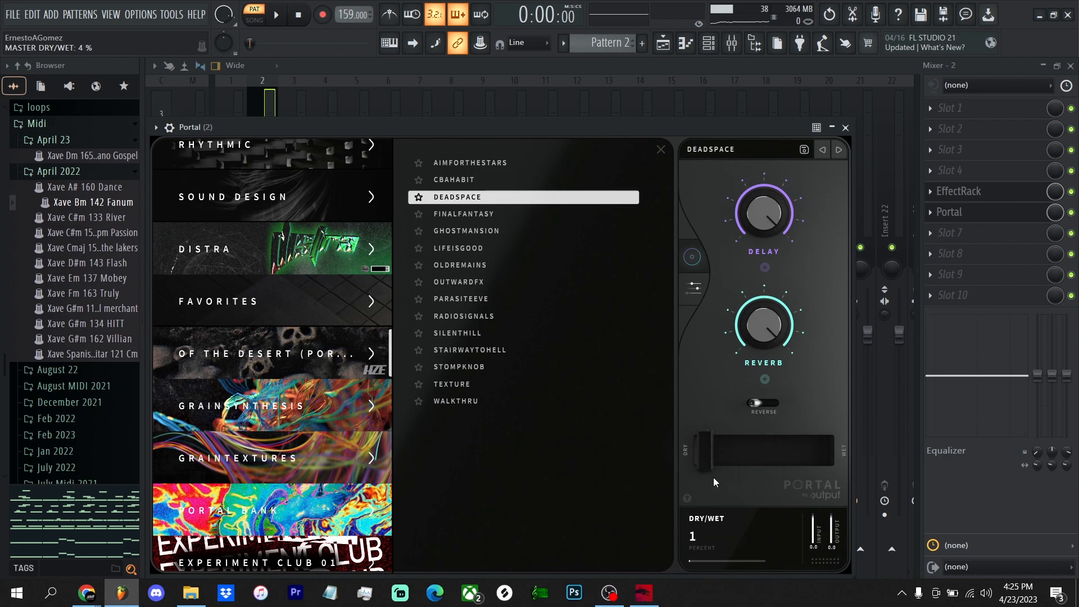
pyautogui.moveTo(697, 448); pyautogui.dragTo(736, 447)
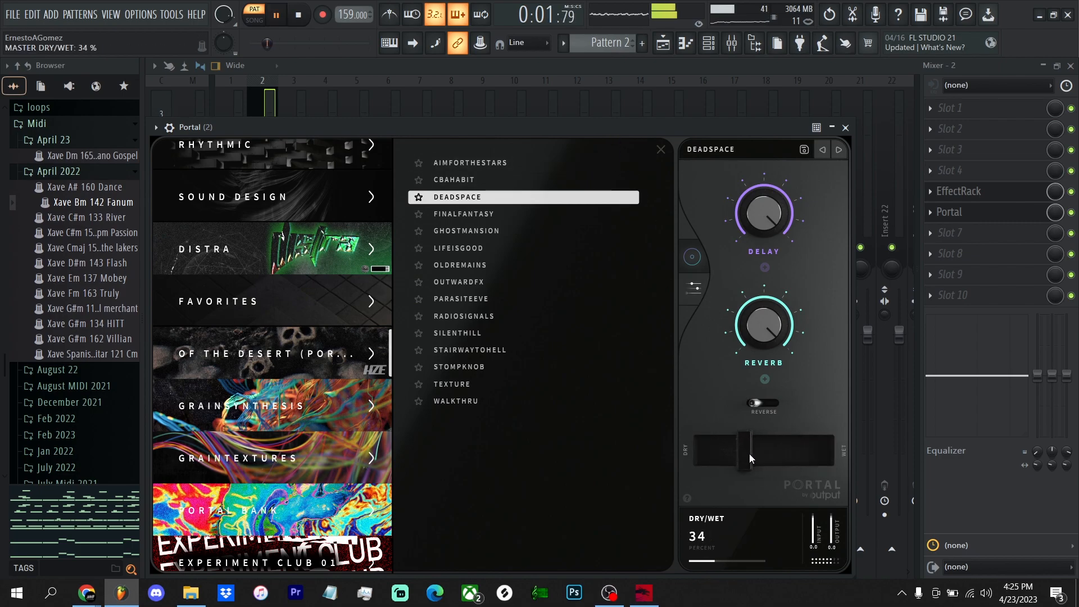
pyautogui.moveTo(742, 441); pyautogui.dragTo(745, 457)
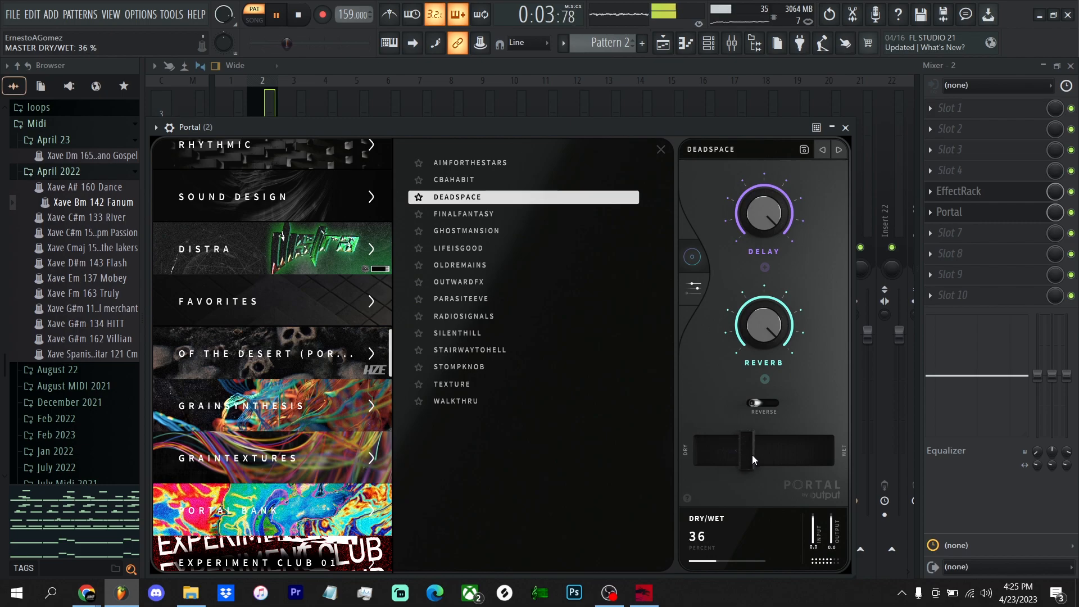
pyautogui.moveTo(743, 450); pyautogui.dragTo(699, 450)
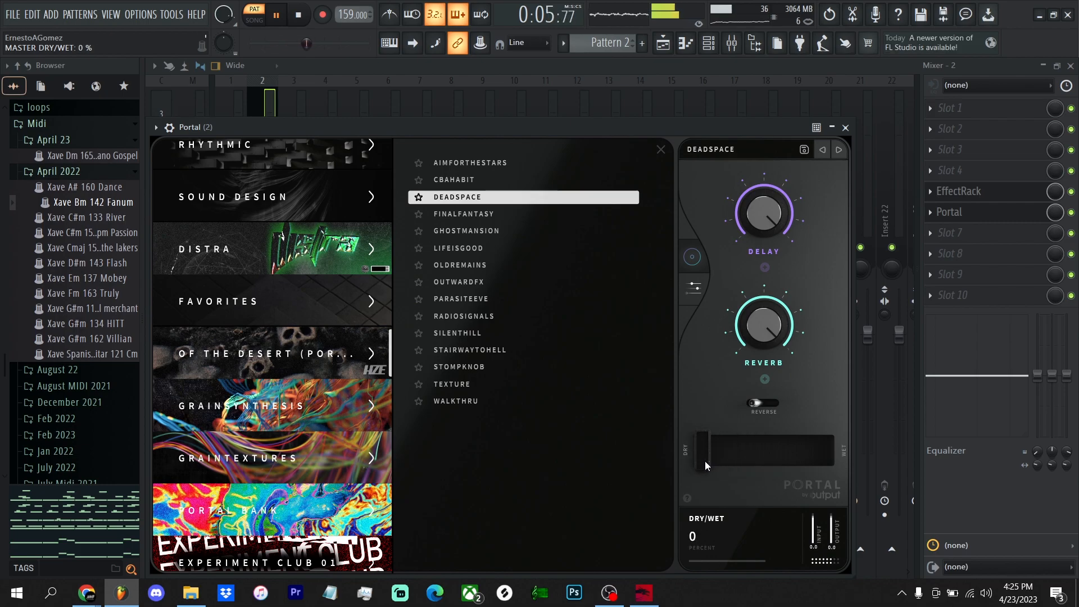
pyautogui.moveTo(701, 448); pyautogui.dragTo(726, 447)
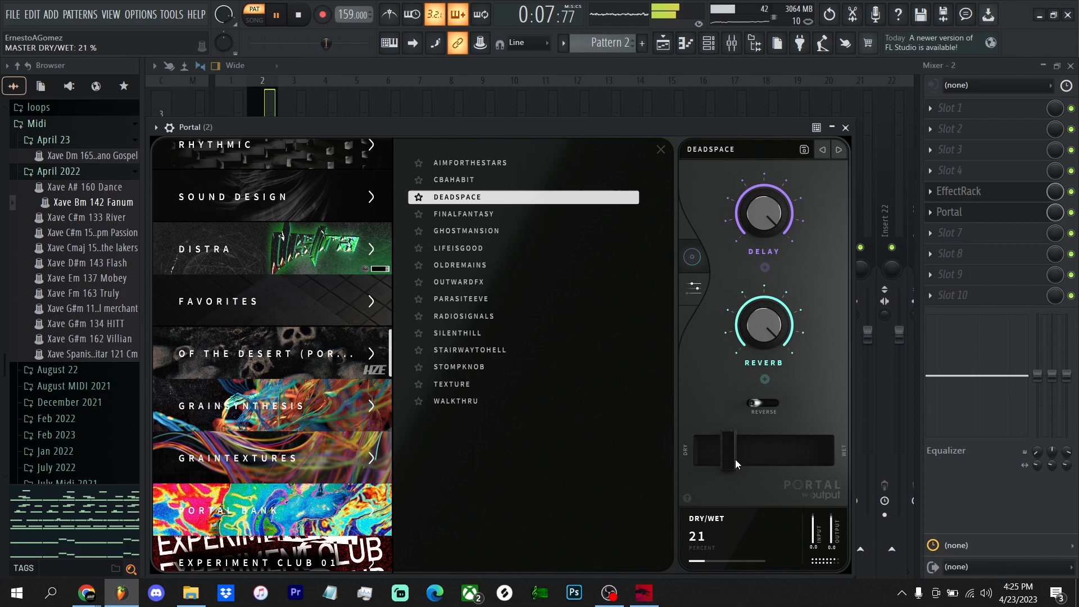
pyautogui.moveTo(465, 214)
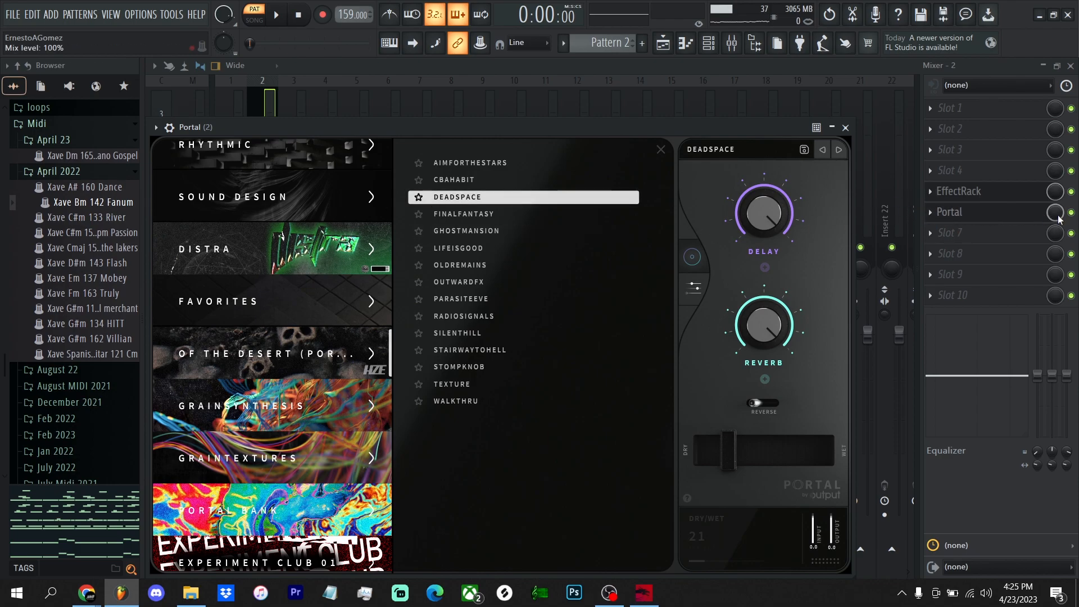
pyautogui.click(845, 128)
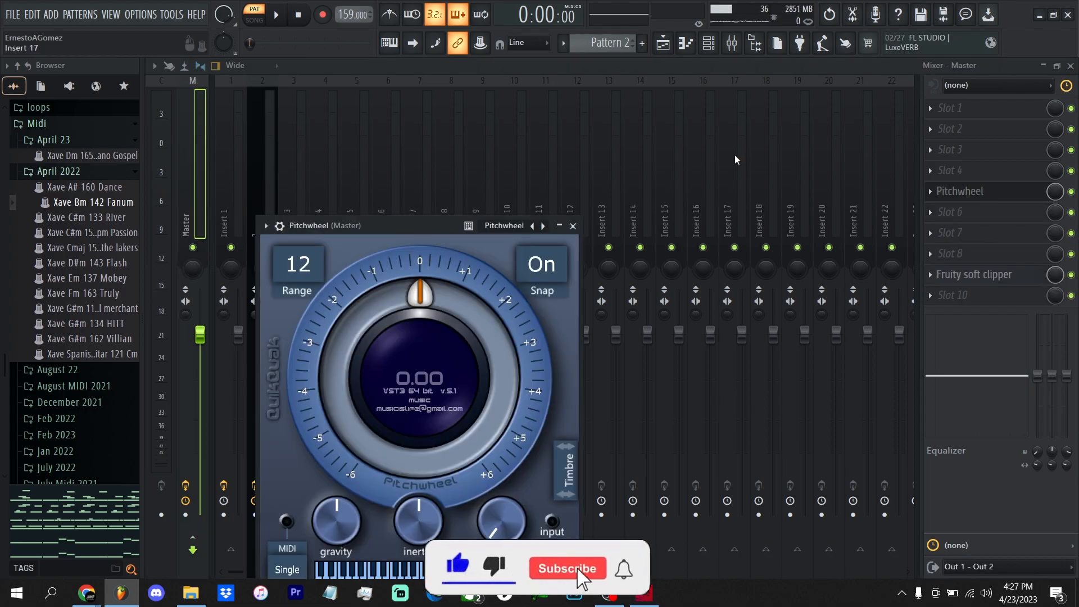
# Step: Set Pitchwheel's range to 24 semitones, bend the pitch up to +12, then back to 0
pyautogui.click(567, 569)
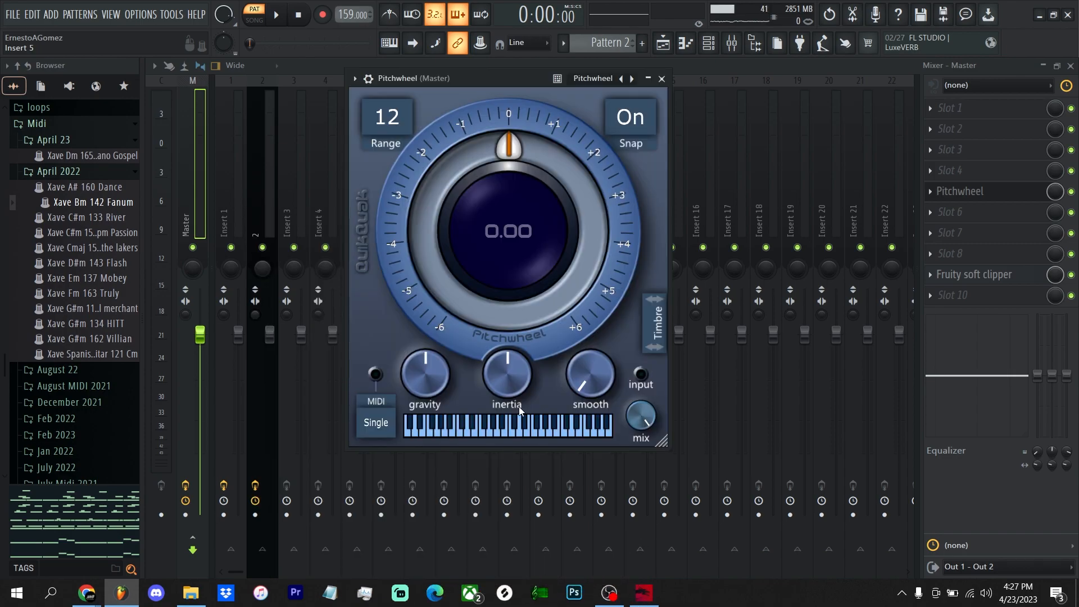
pyautogui.click(386, 116)
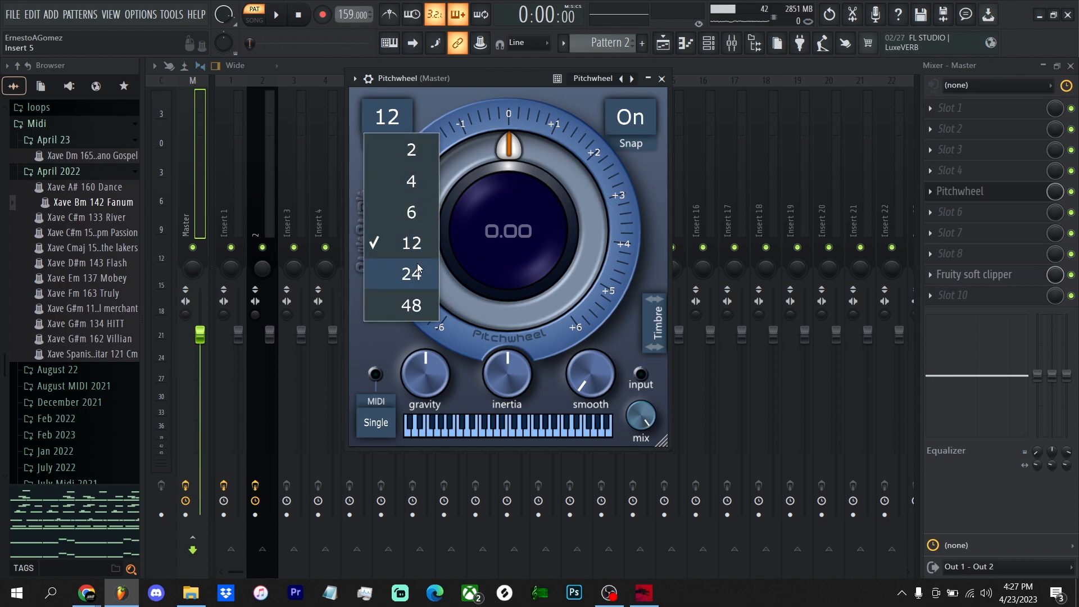
pyautogui.click(410, 274)
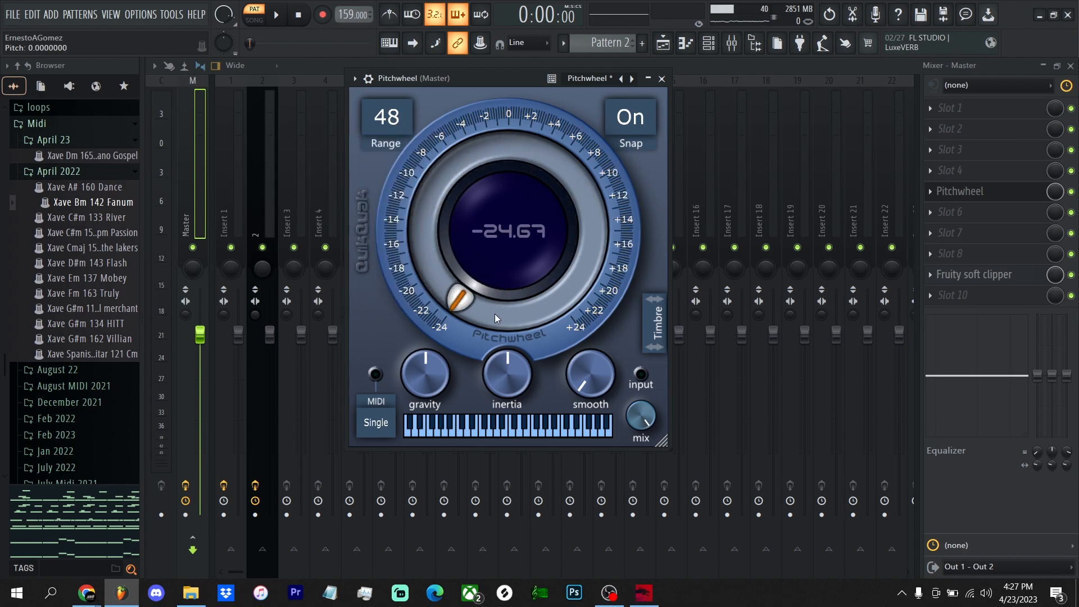
pyautogui.moveTo(461, 297); pyautogui.dragTo(557, 297)
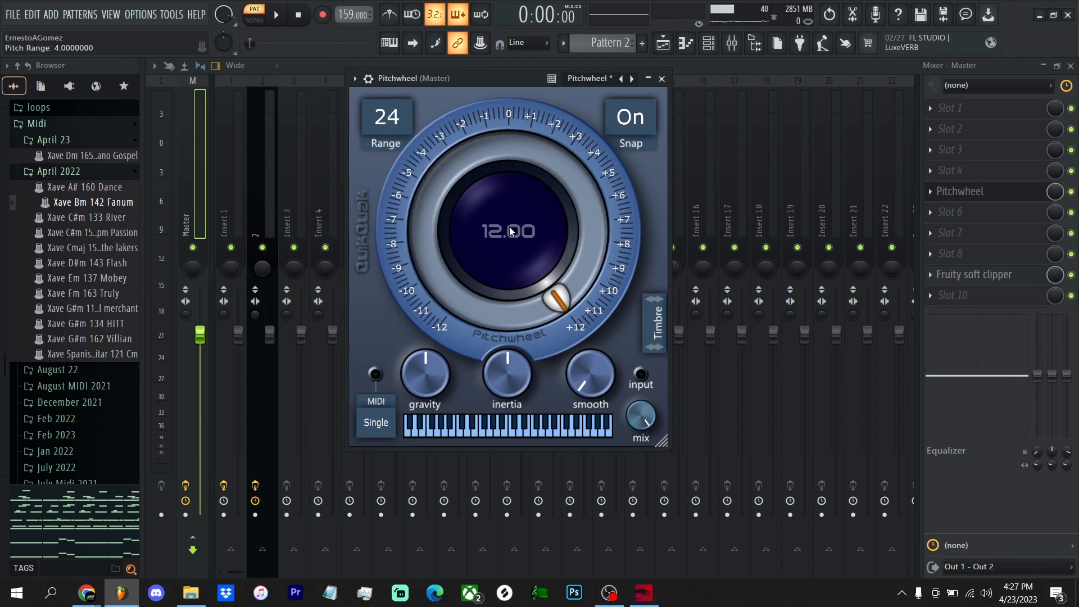
pyautogui.moveTo(555, 297); pyautogui.dragTo(586, 200)
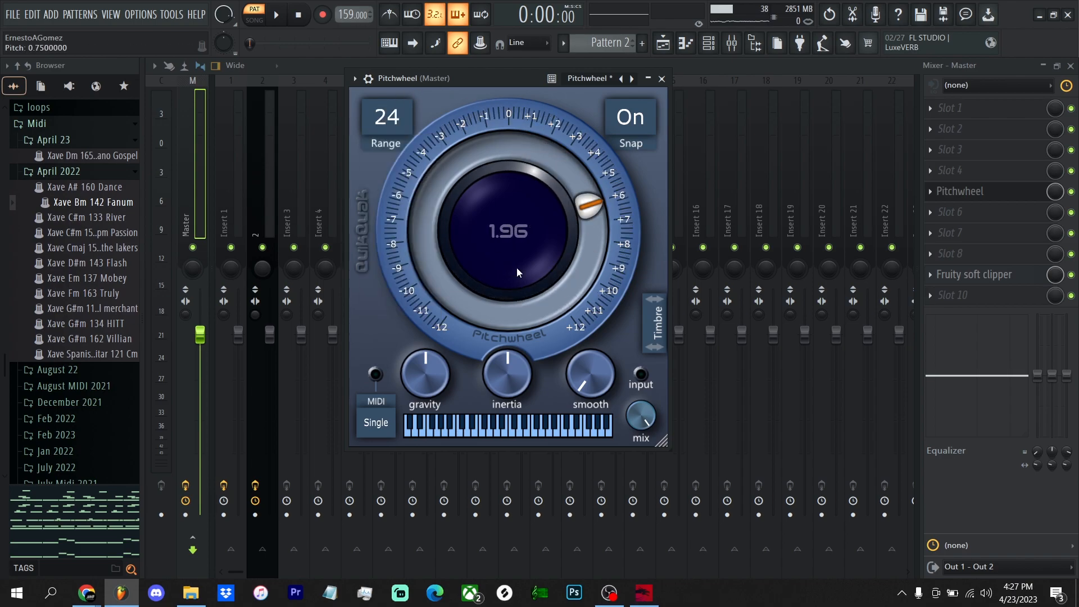
pyautogui.moveTo(585, 206); pyautogui.dragTo(454, 296)
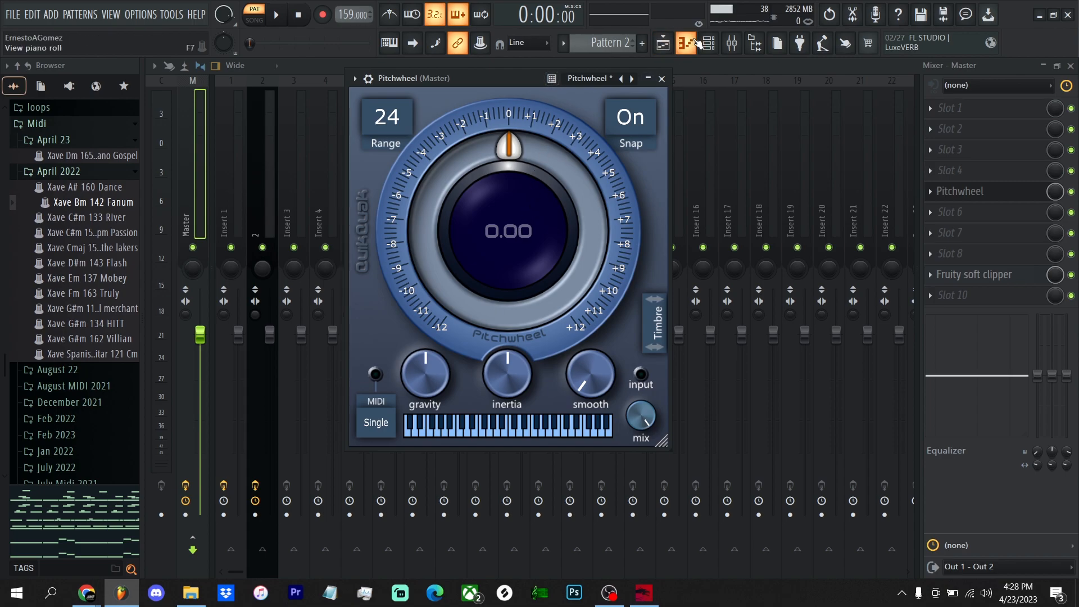
# Step: Open and close the piano roll, reopen Pitchwheel, and bring the Channel Rack to front
pyautogui.click(662, 78)
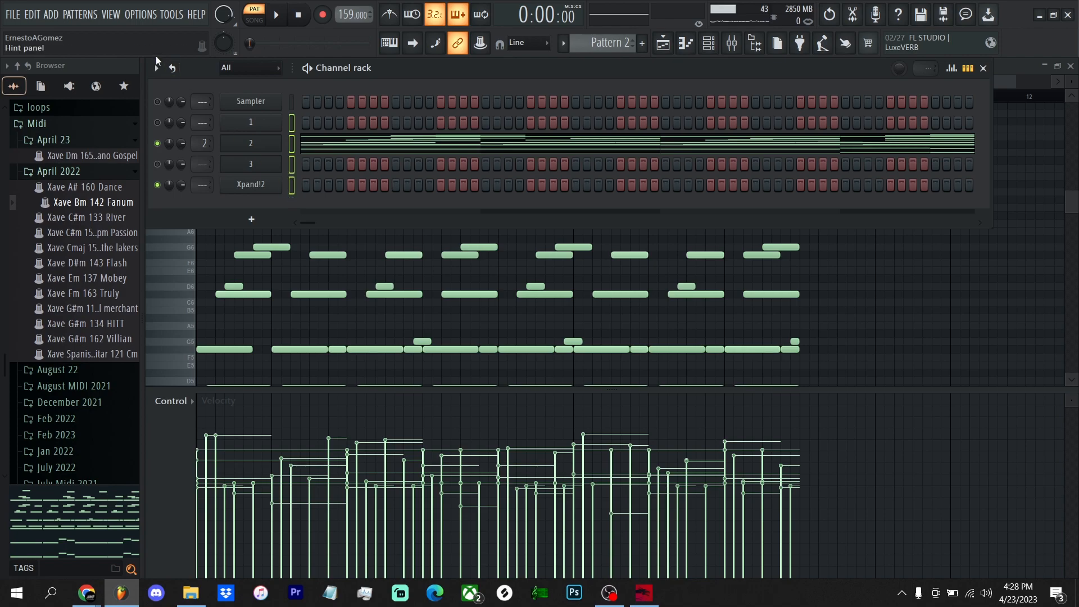
pyautogui.click(155, 68)
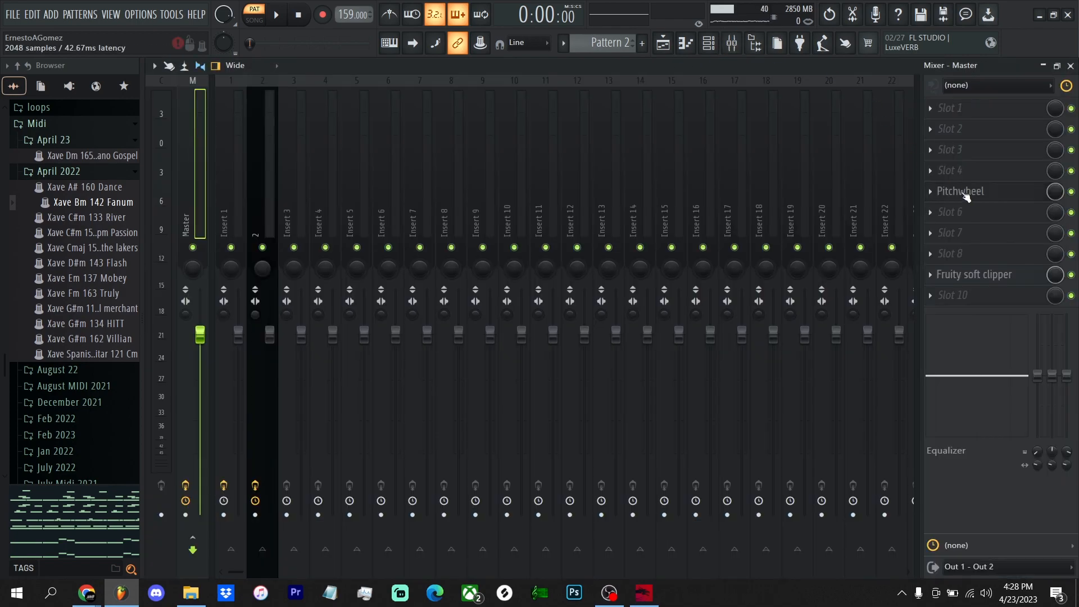
pyautogui.click(959, 191)
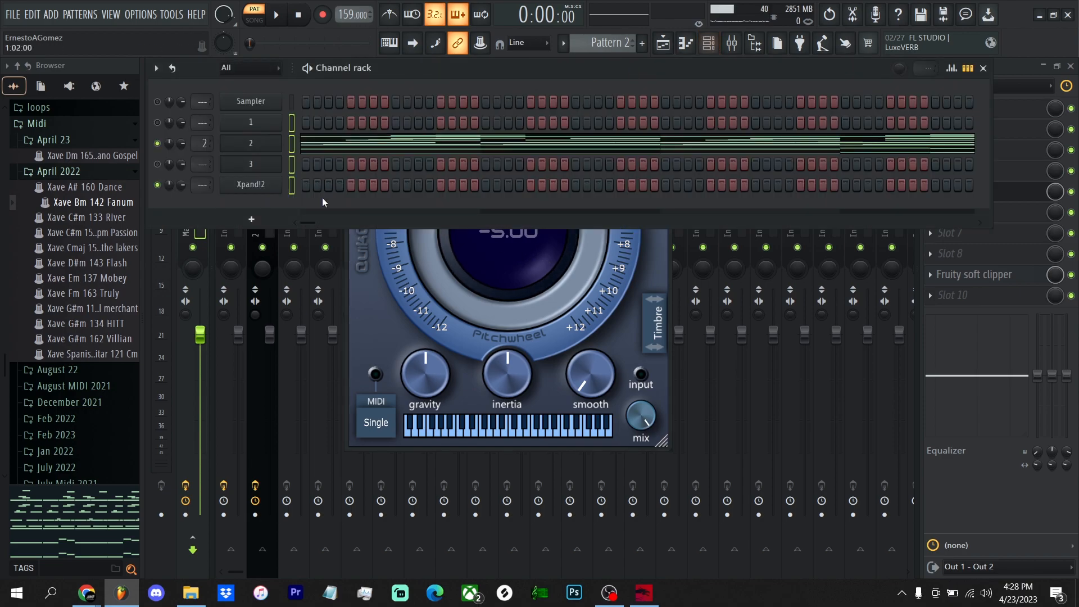
pyautogui.click(155, 68)
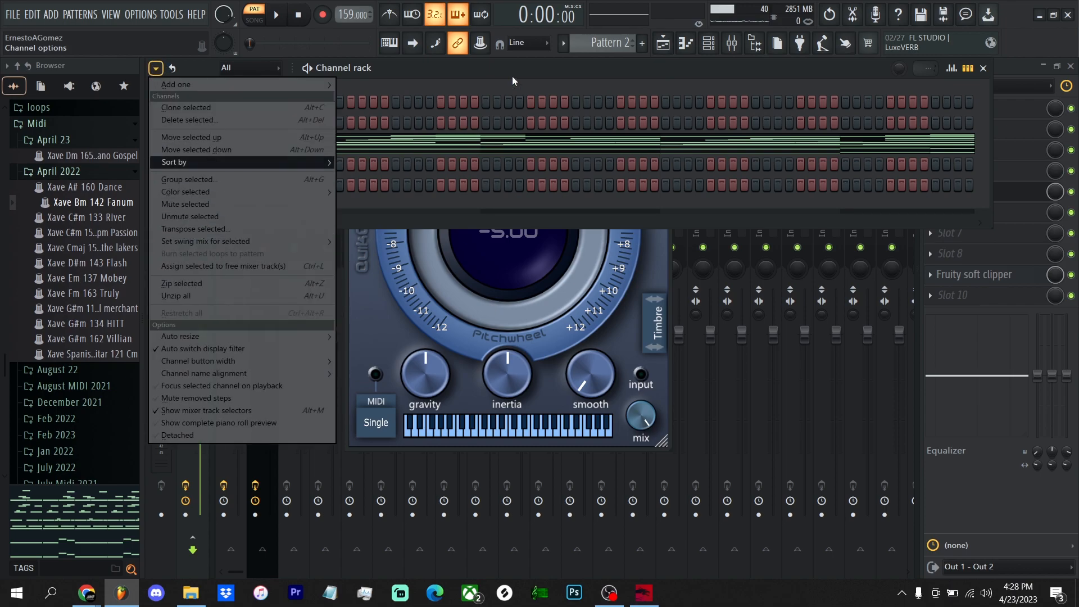
pyautogui.click(155, 68)
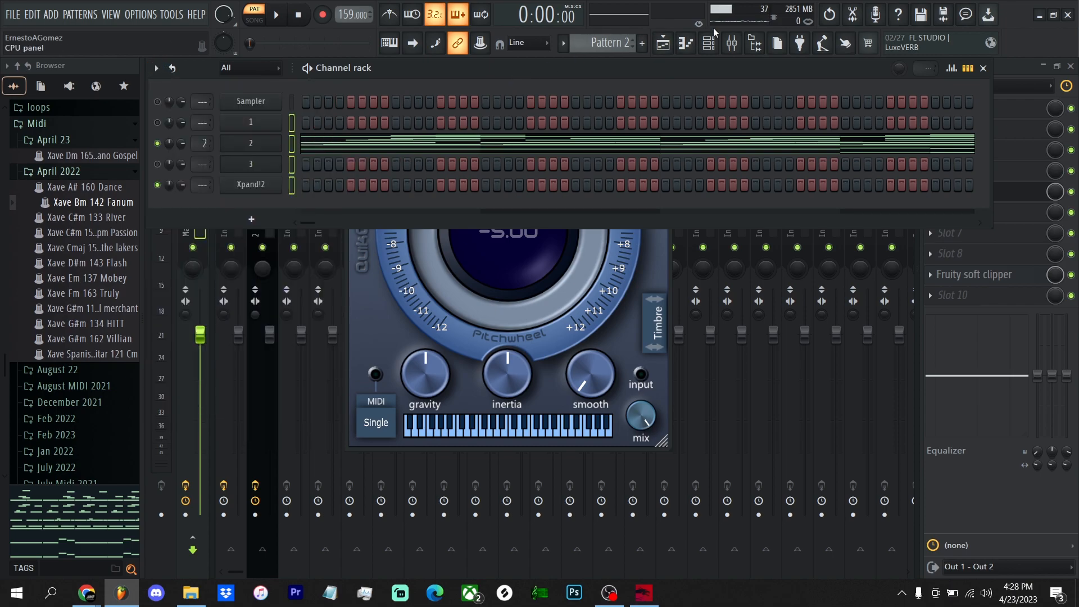